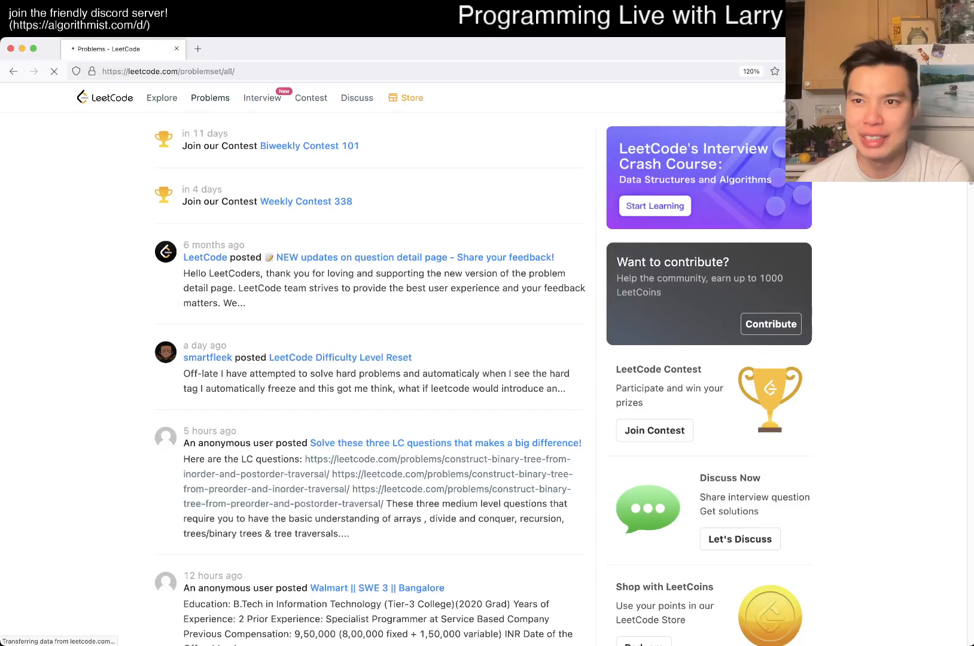
- Open daily problem 2492, discard the old code to restore the starter template, and return to the list
click(197, 48)
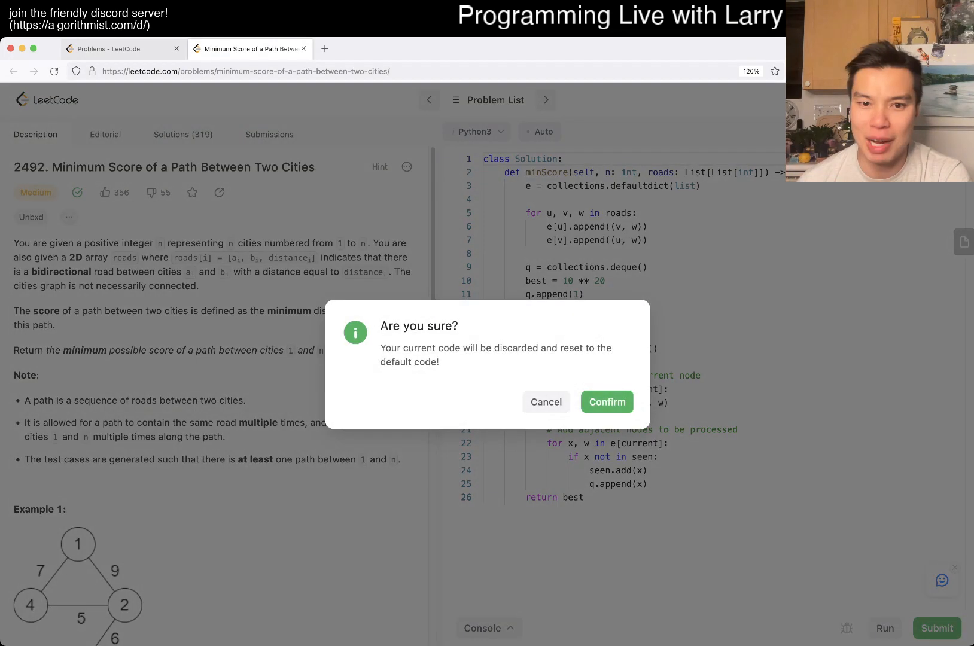
click(606, 401)
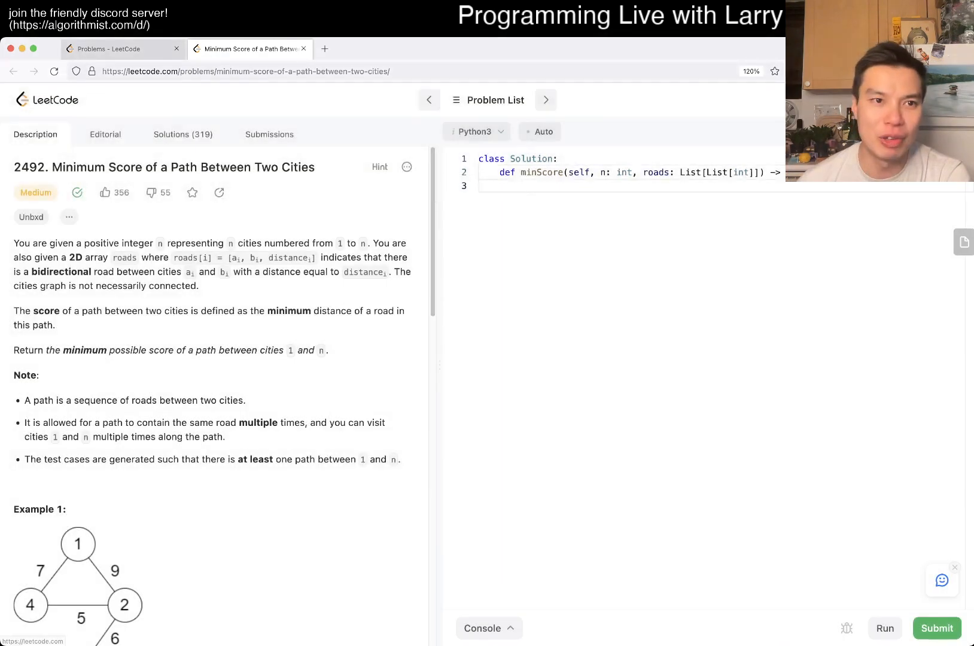
click(121, 48)
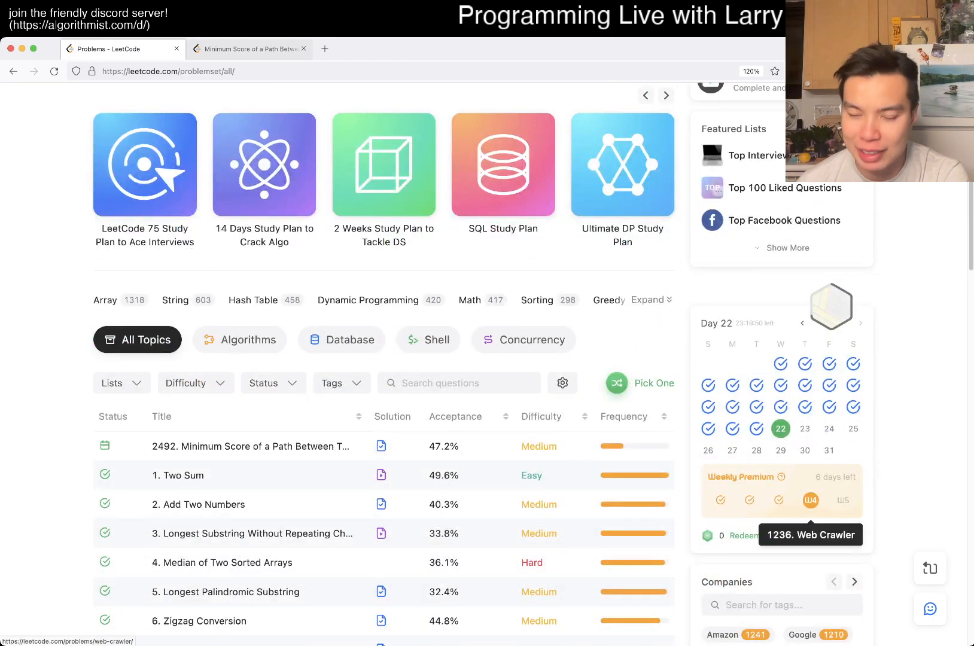
scroll(up, 3)
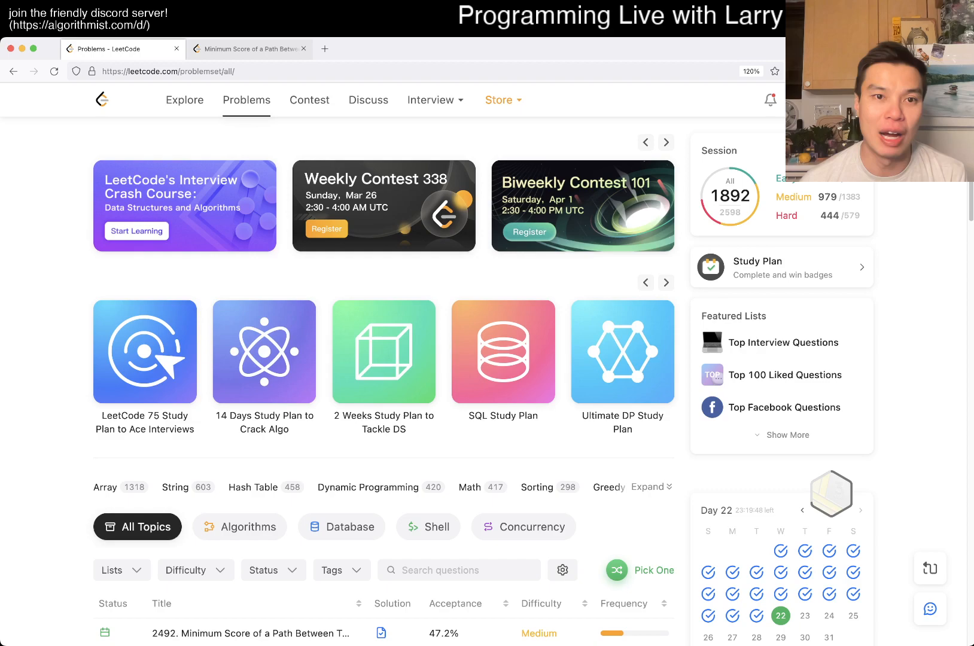
- Open problem 2492's page and read through its description, examples and constraints
click(308, 100)
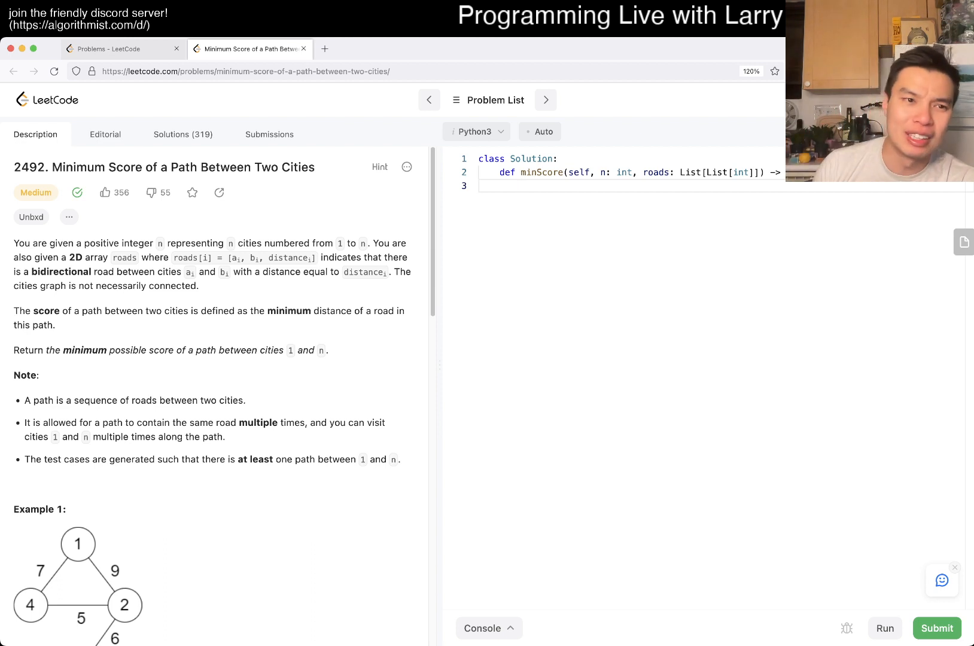
double_click(29, 167)
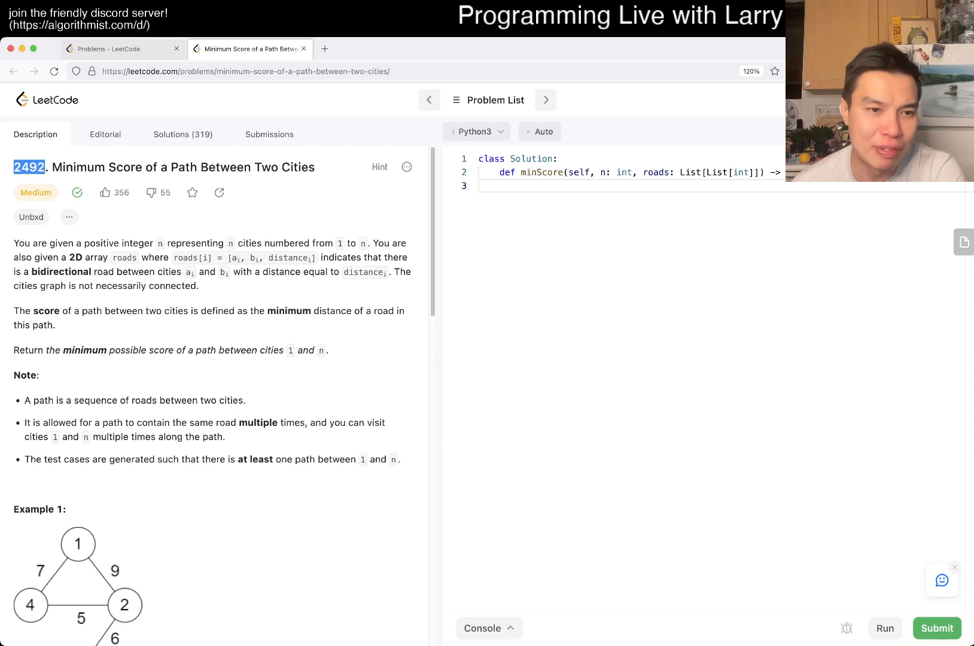
scroll(down, 3)
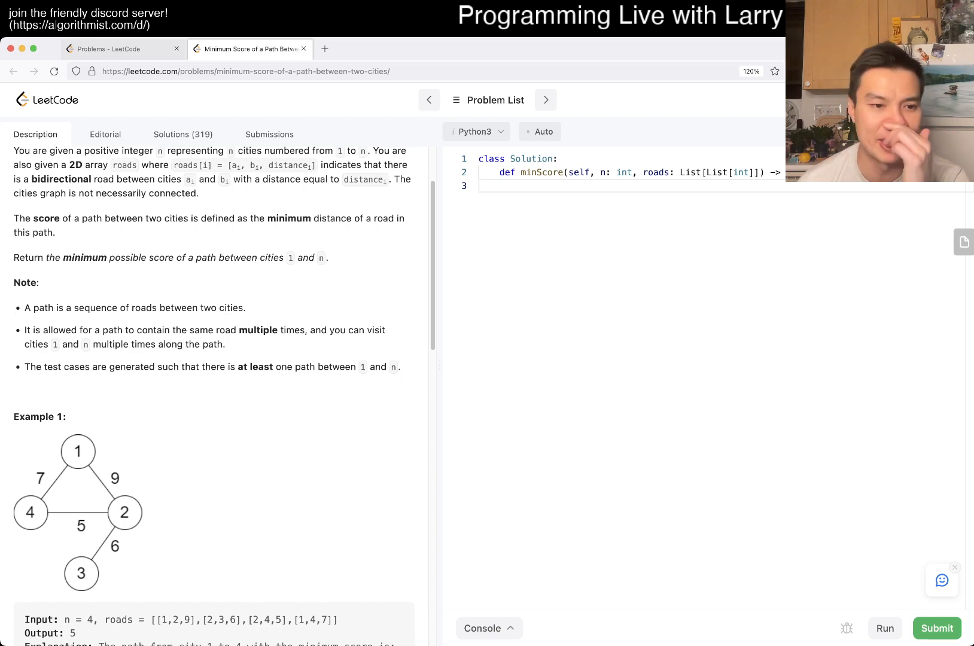
scroll(down, 3)
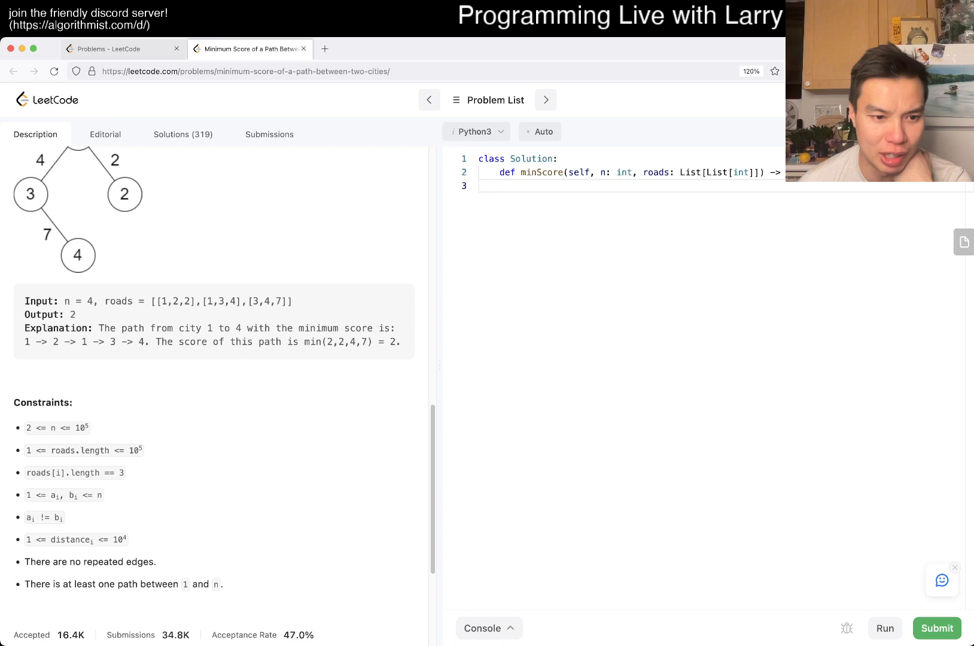
scroll(down, 3)
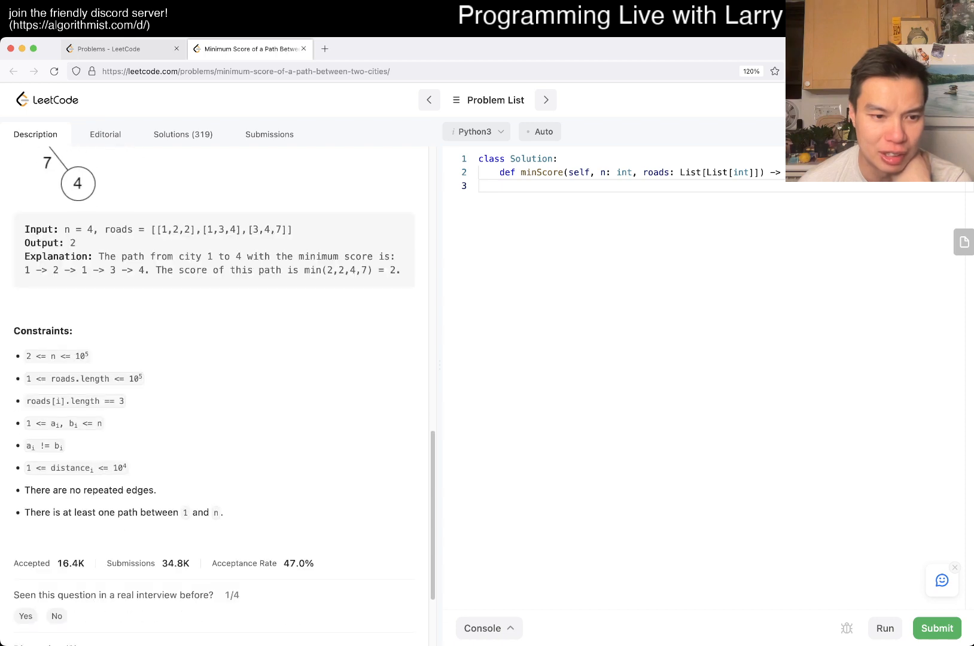
scroll(up, 3)
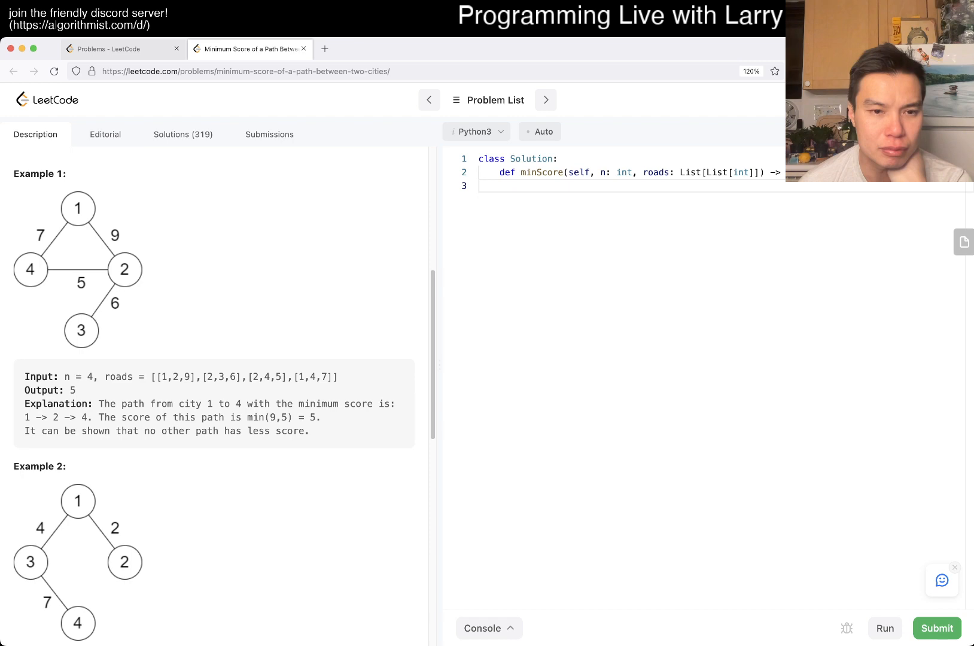
scroll(down, 3)
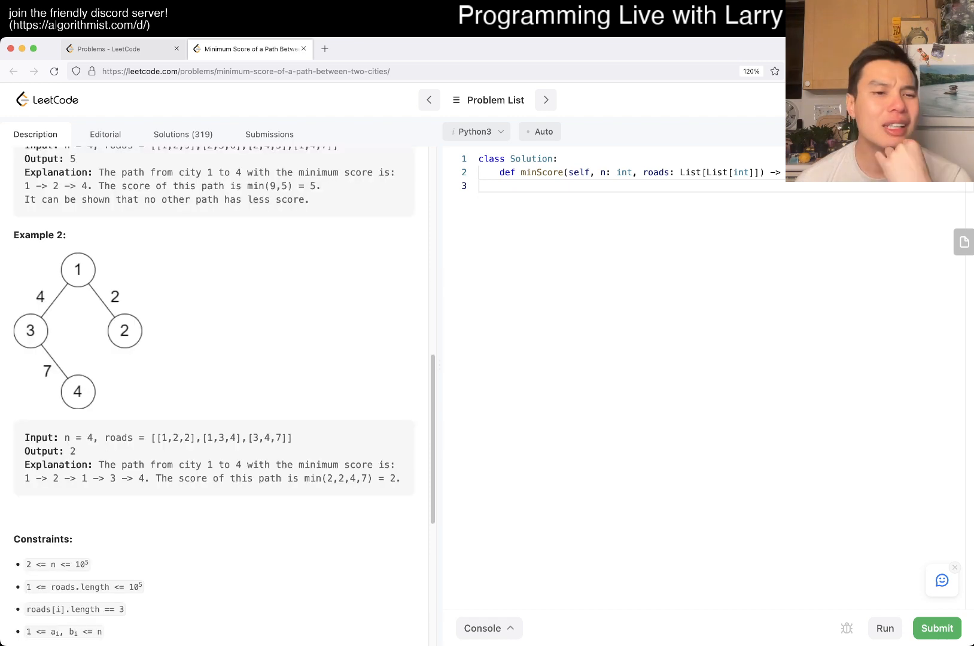
scroll(up, 3)
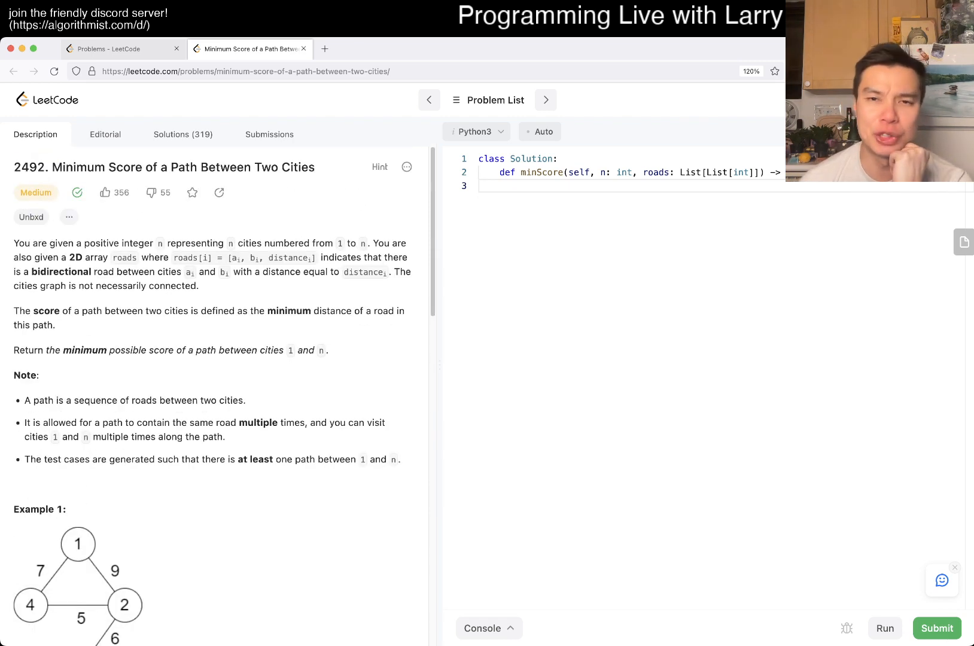
scroll(down, 3)
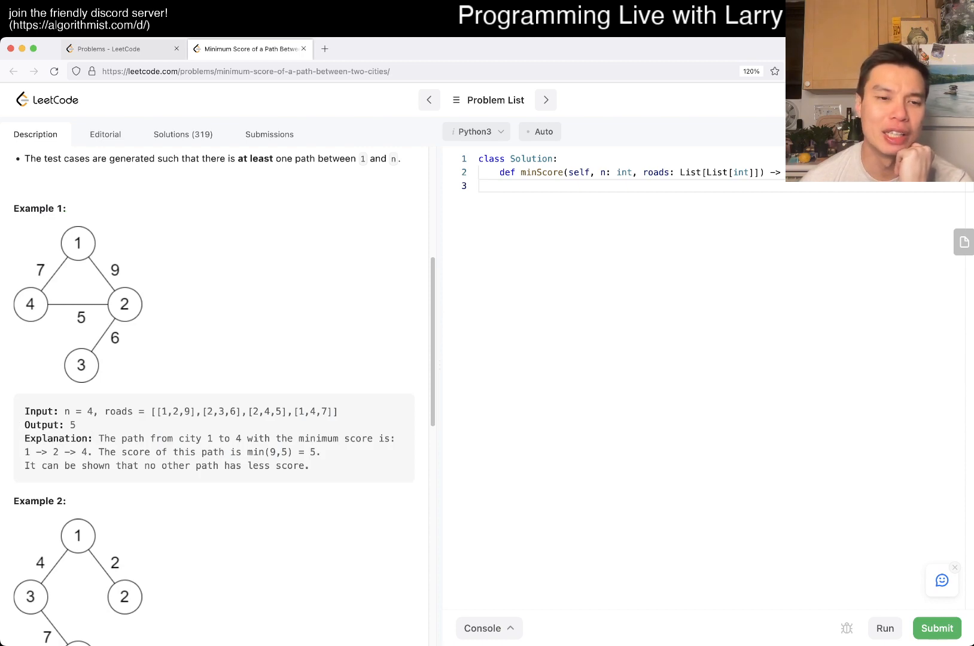
scroll(up, 3)
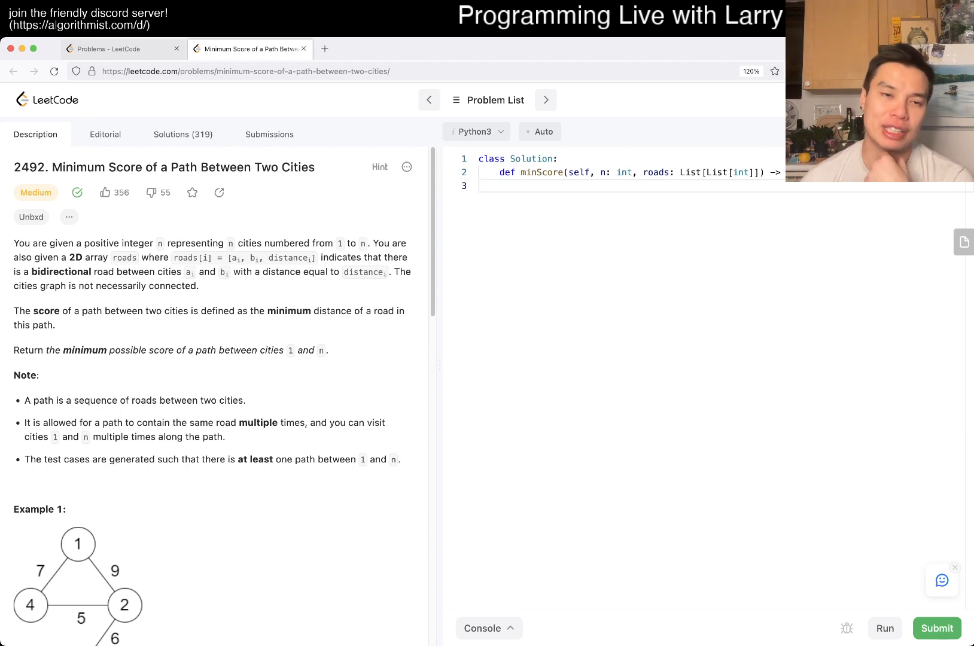
scroll(down, 3)
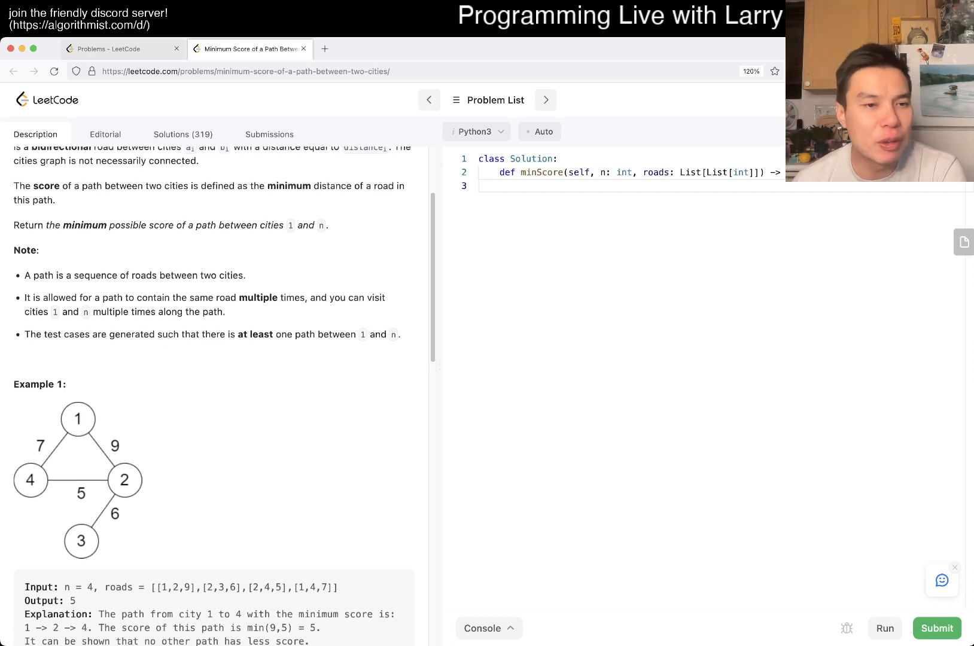
scroll(up, 3)
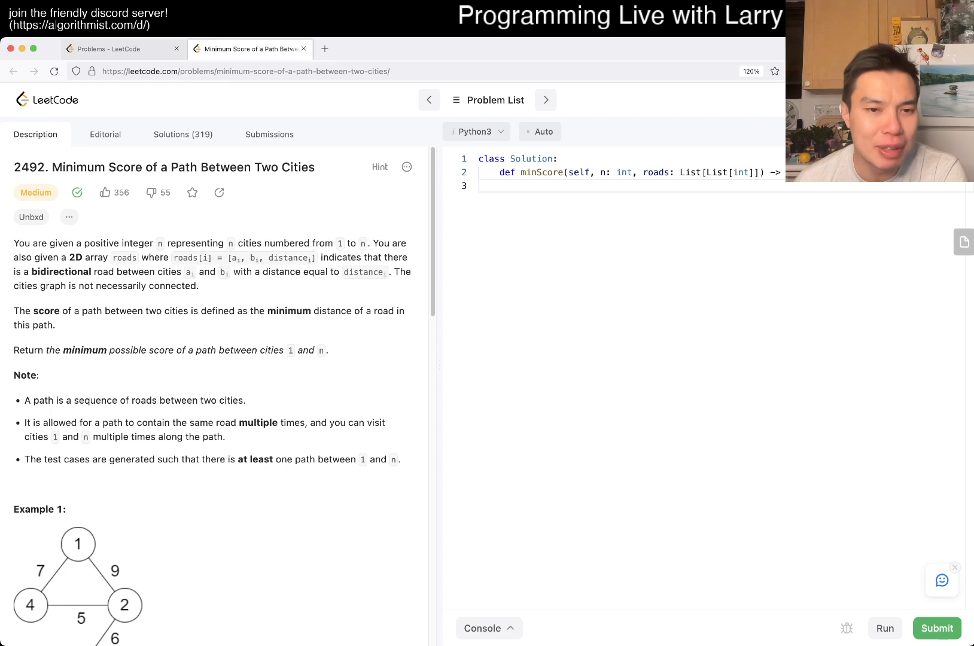
- Show the problem's past Python3 submissions, one Accepted and one Time Limit Exceeded
double_click(289, 311)
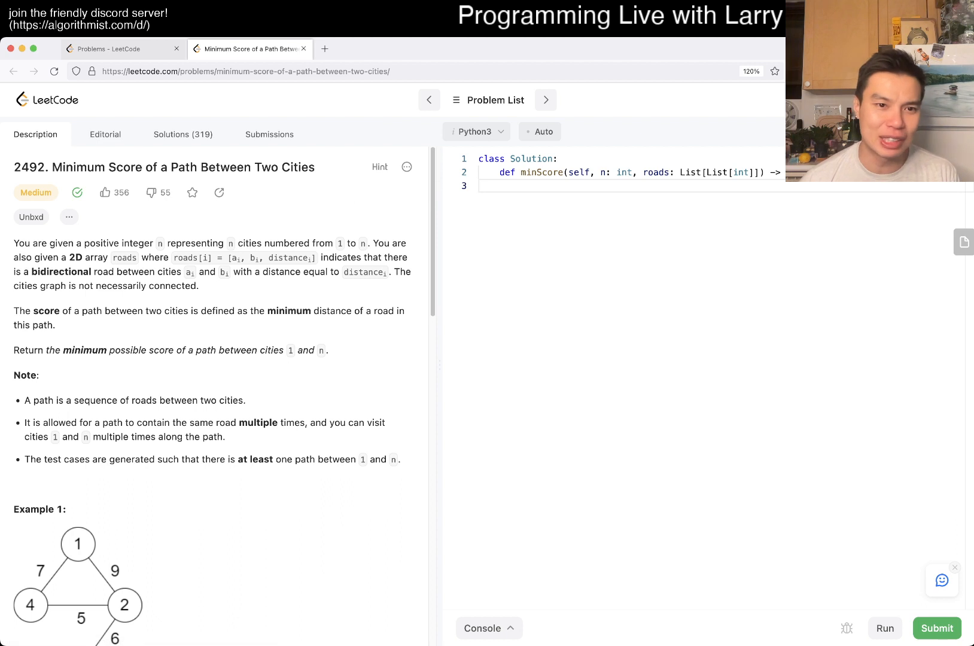
click(269, 135)
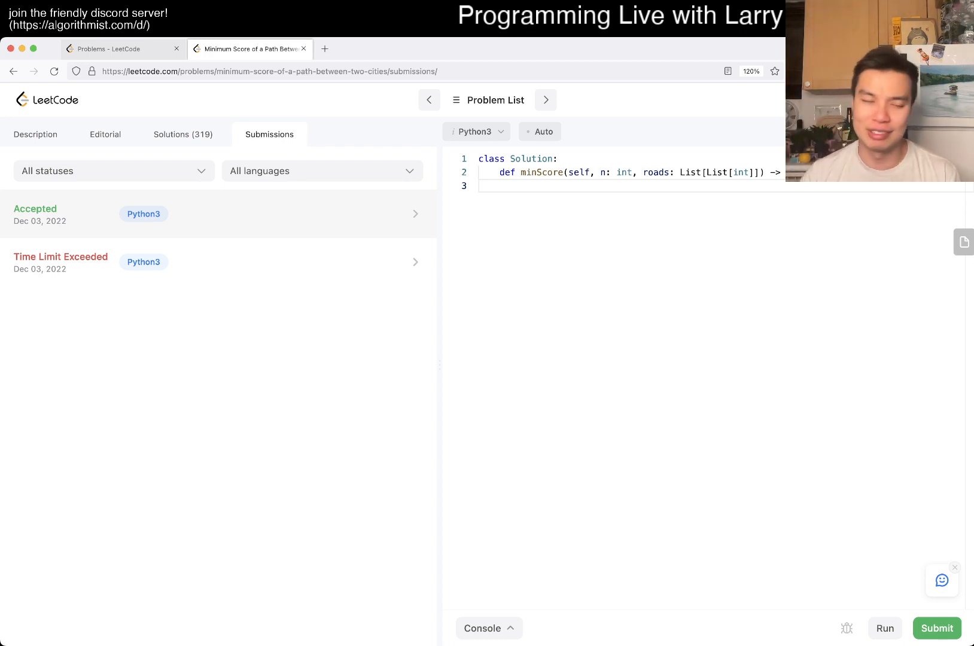
- Read through the earlier Accepted submission's BFS code and runtime stats
click(217, 214)
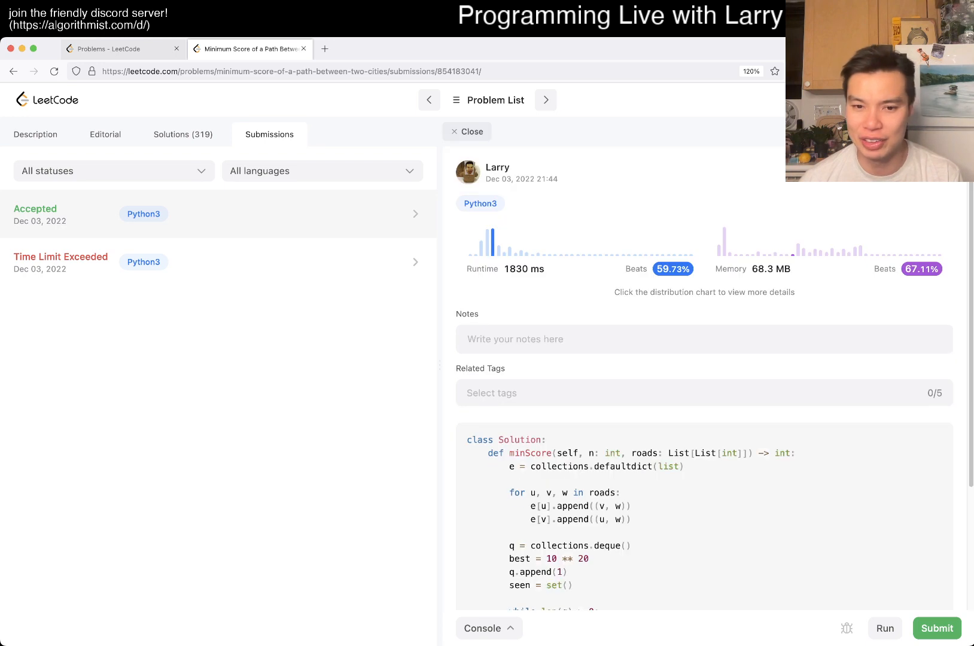
scroll(down, 3)
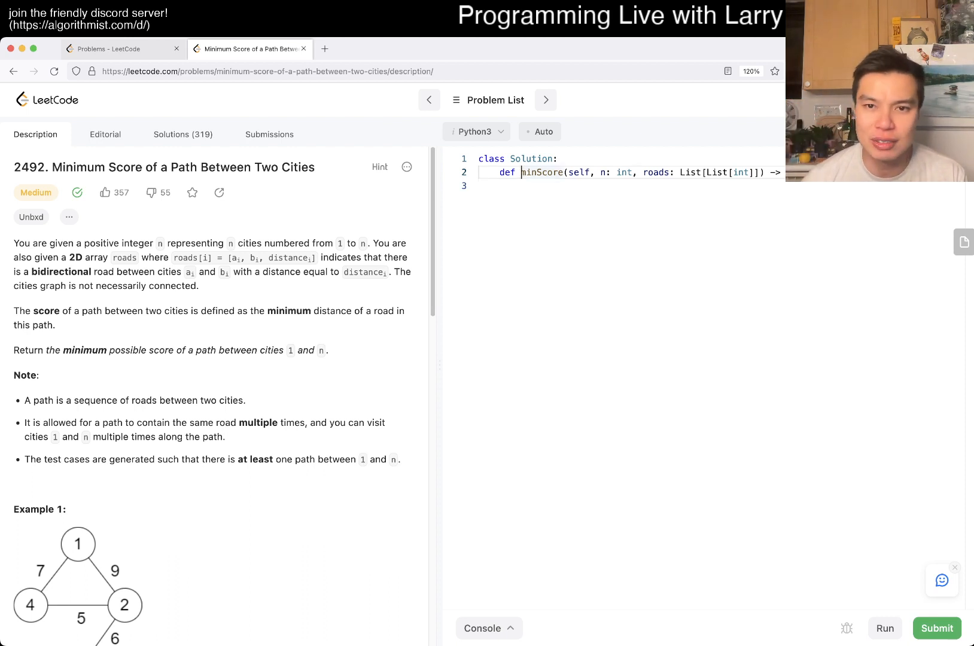
- Add e = collections.defaultdict(list), filled from roads with (v, d) on e[u] and (u, d) on e[v]
text(N)
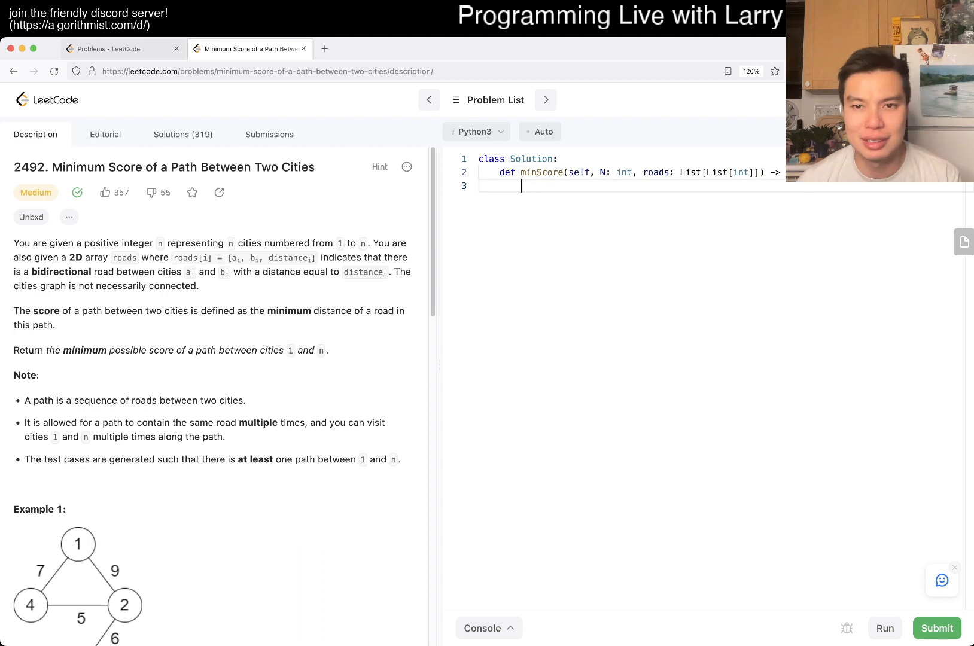
text(e = co)
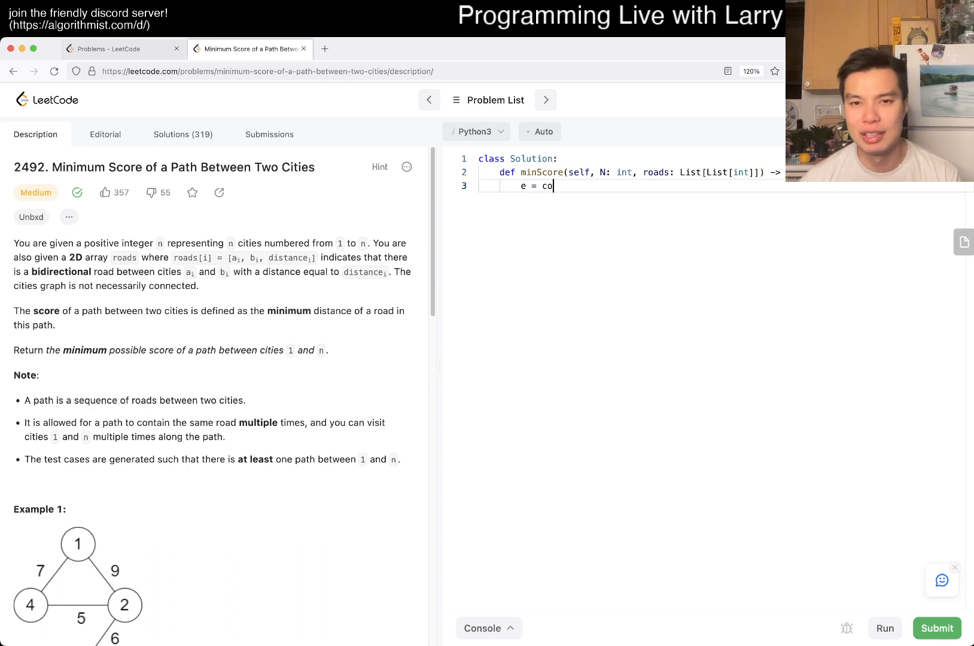
text(llections.defaultd)
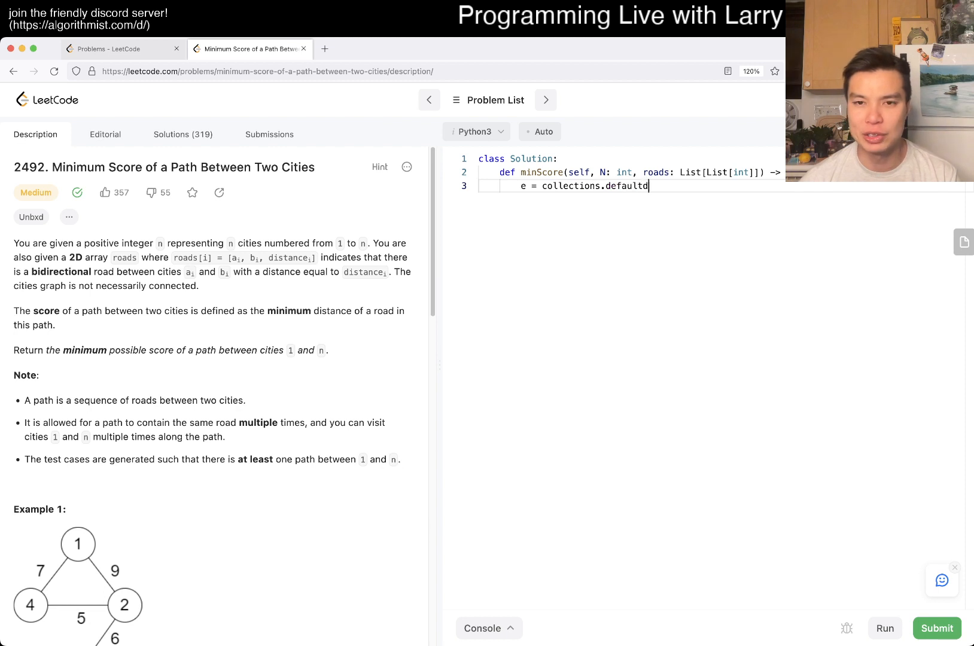
text(ict(list))
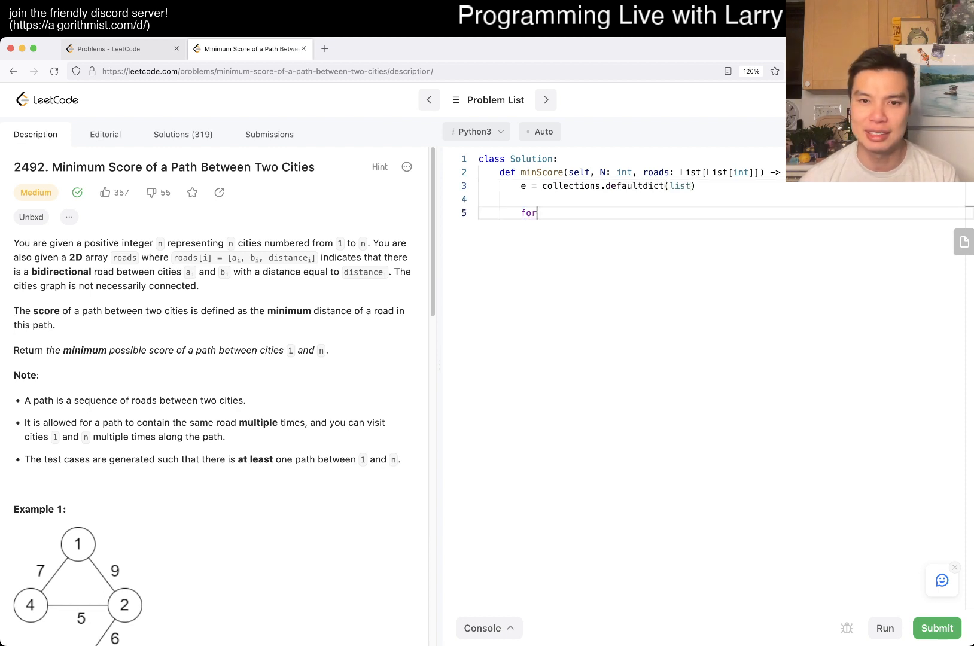
text(u, v, d in roads)
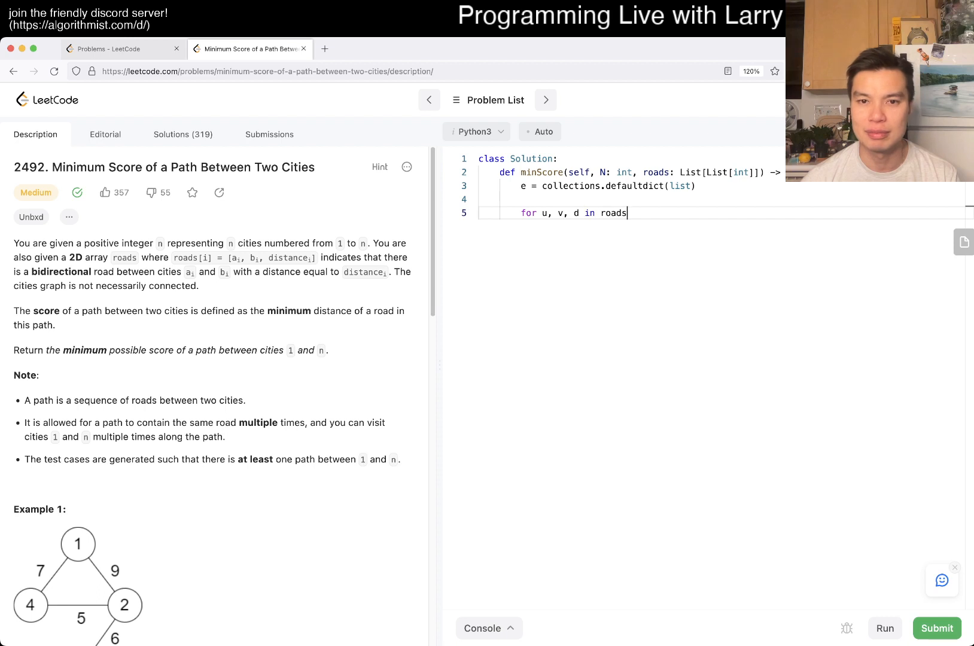
text(:)
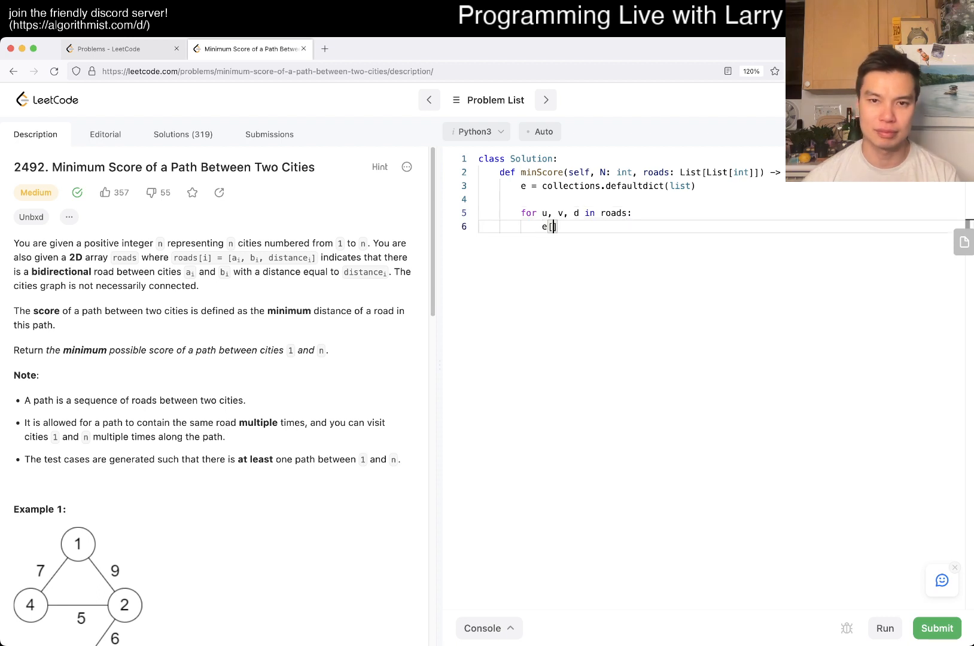
text(u].append()
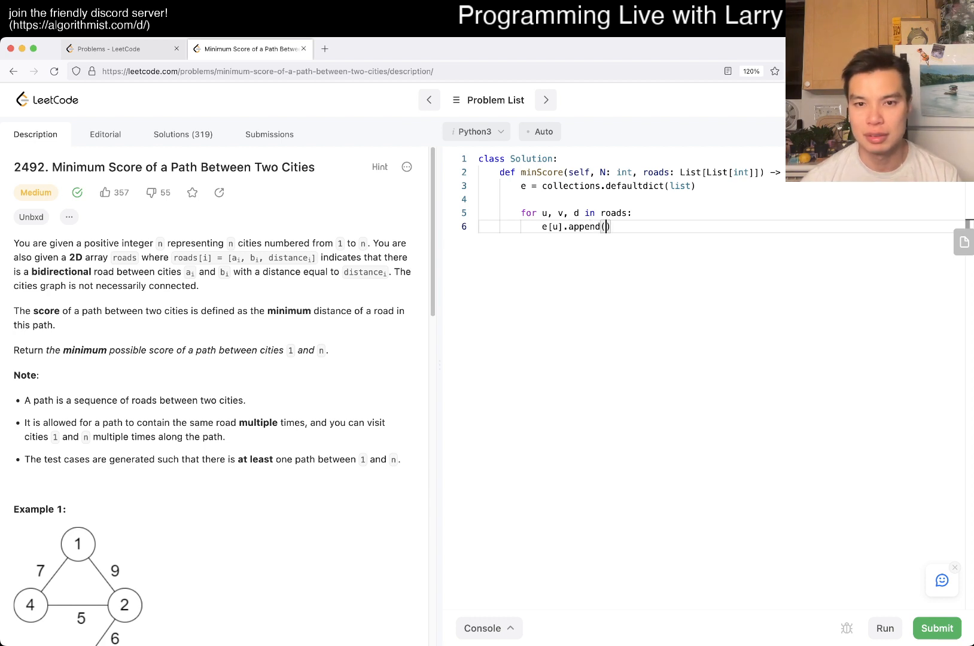
text((v, d)))
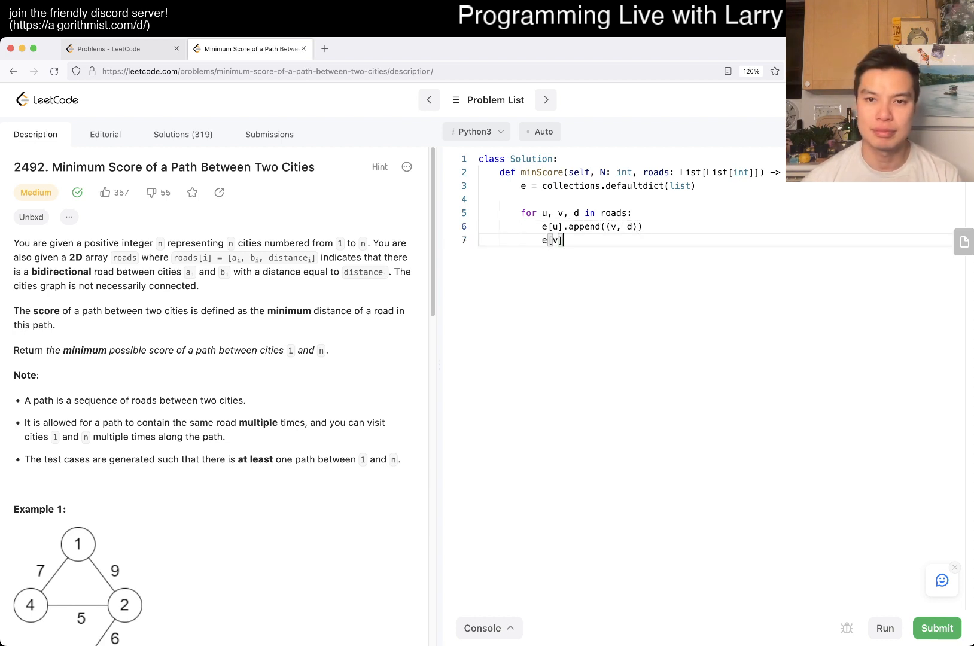
text(.append((u, d)))
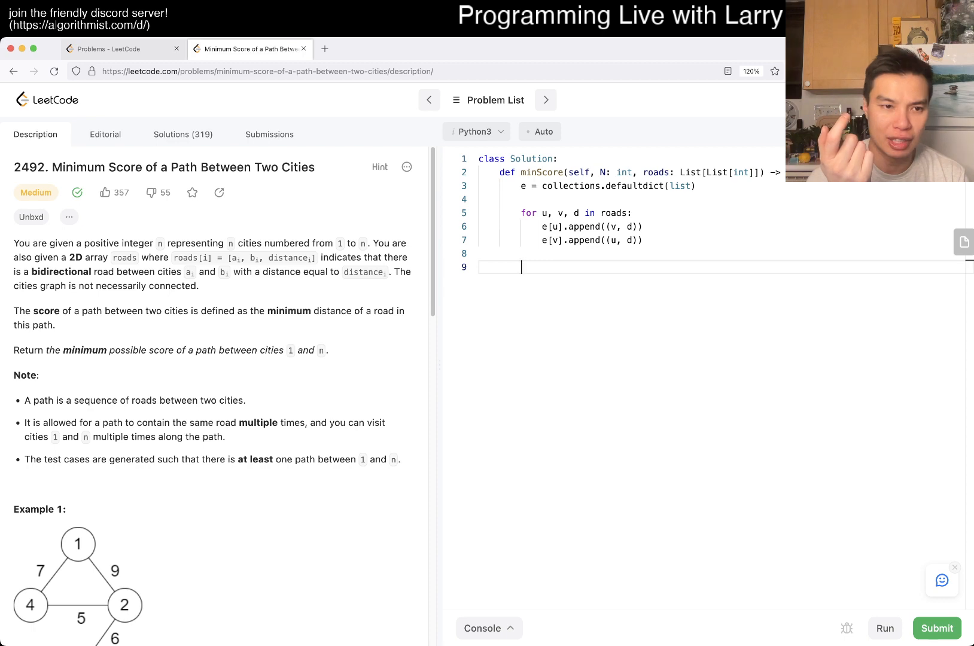
- Define visit(node) with an early return, call visit(1), and add visited = [False] * N
scroll(down, 3)
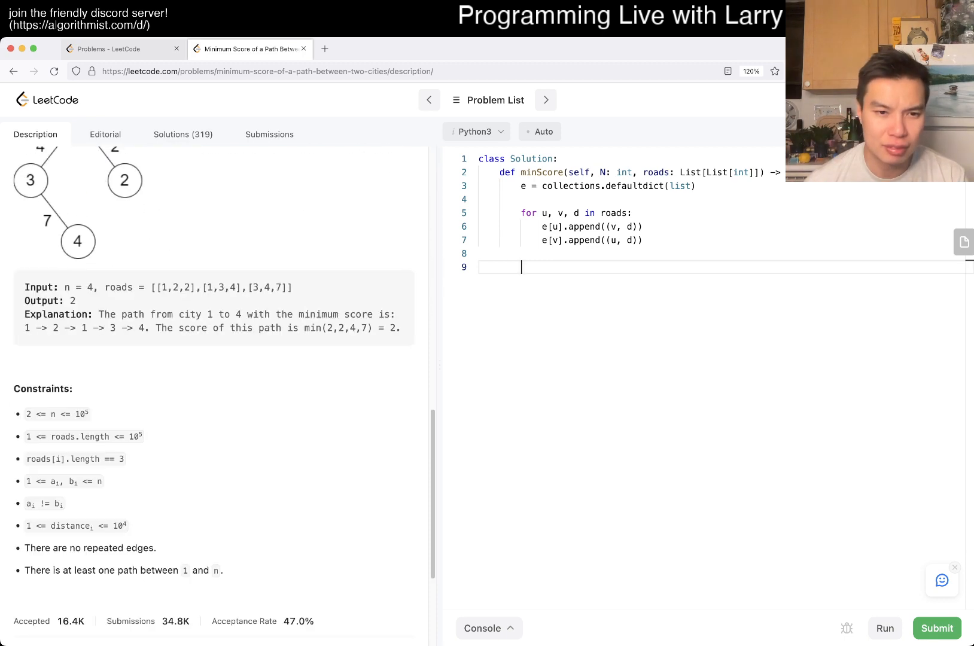
scroll(up, 3)
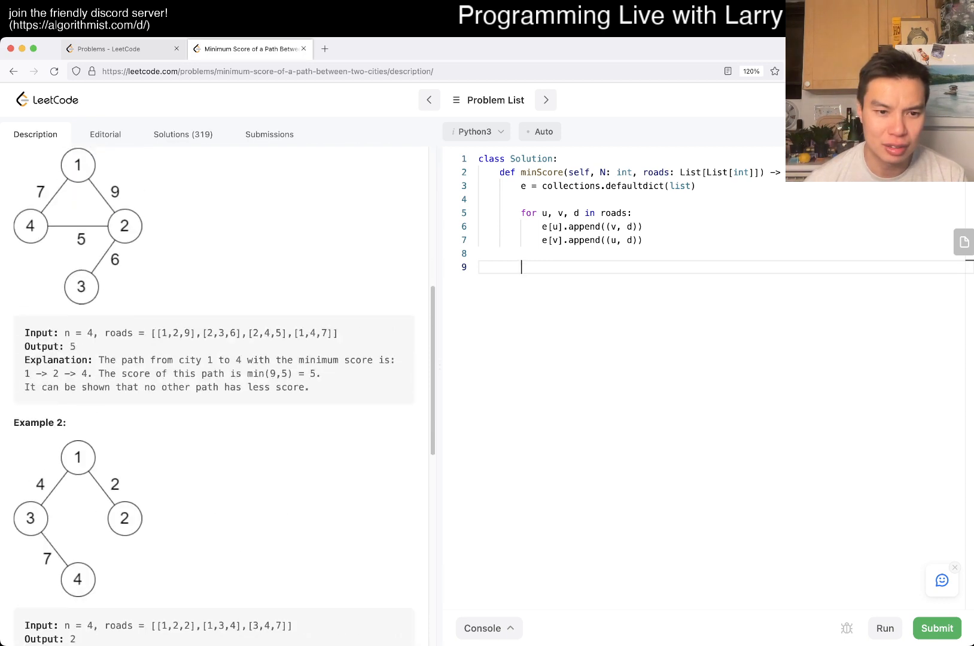
scroll(up, 3)
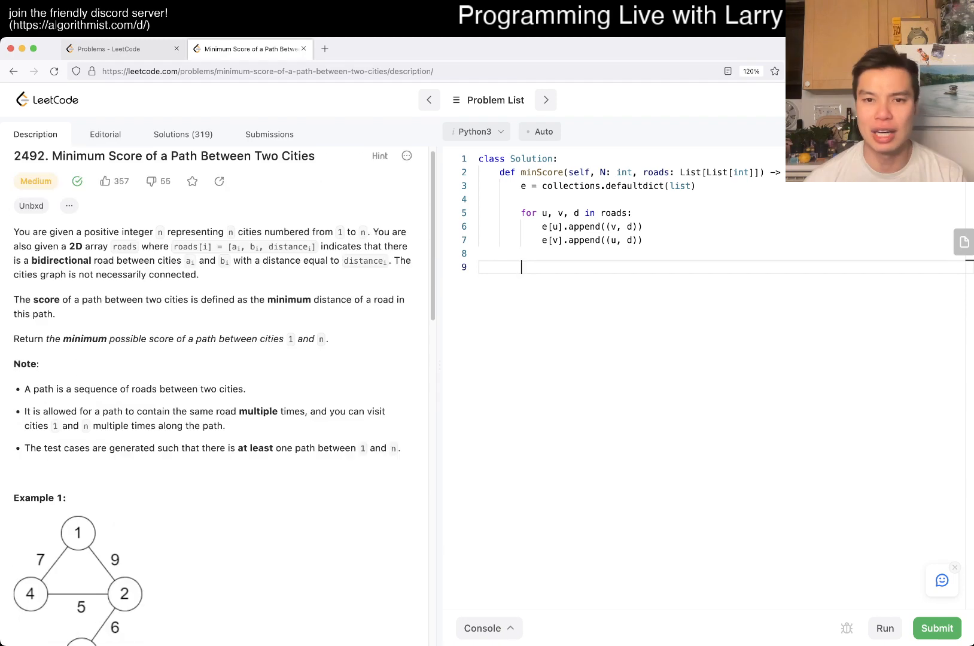
text(def)
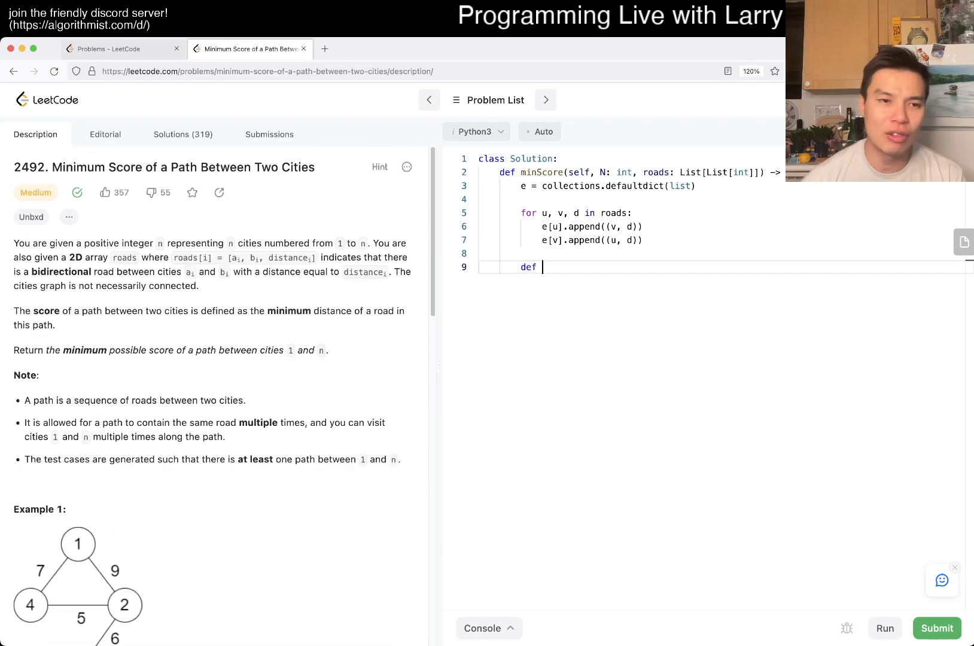
text(visit()
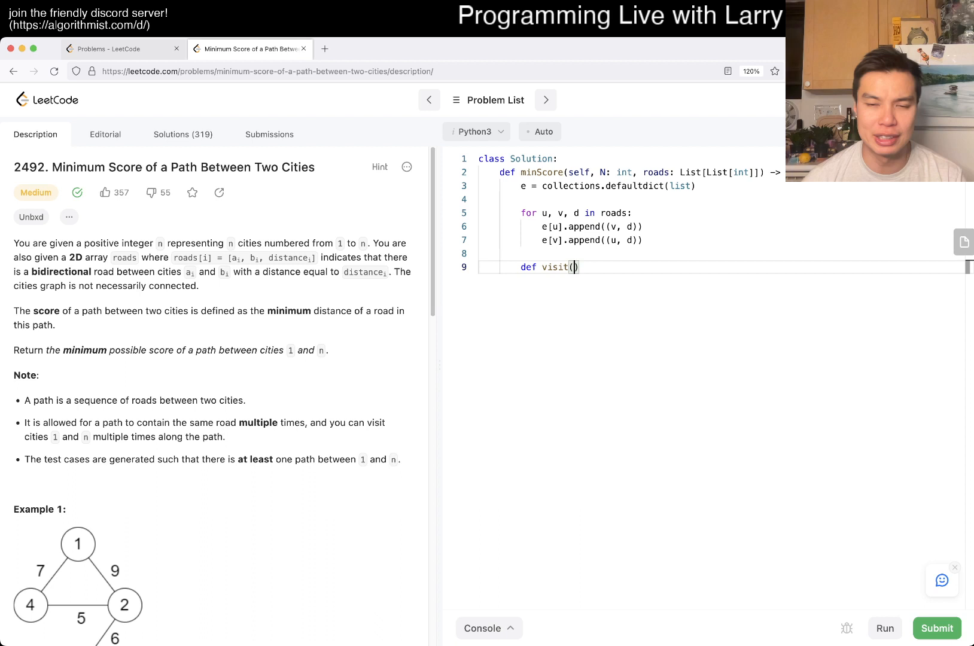
text(node)
text(v)
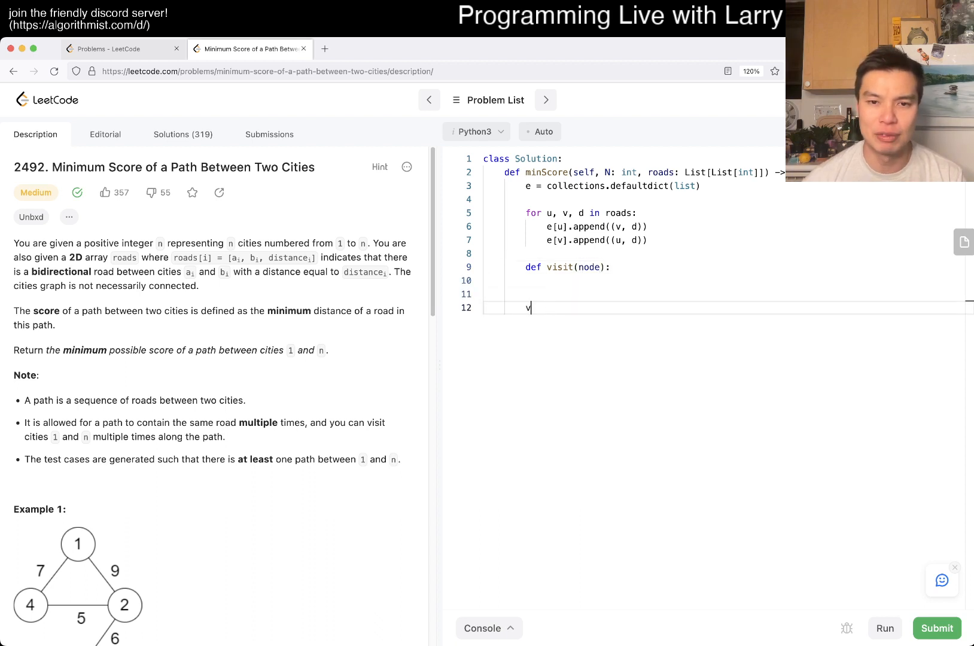
text(isit(1))
click(634, 281)
text(if node)
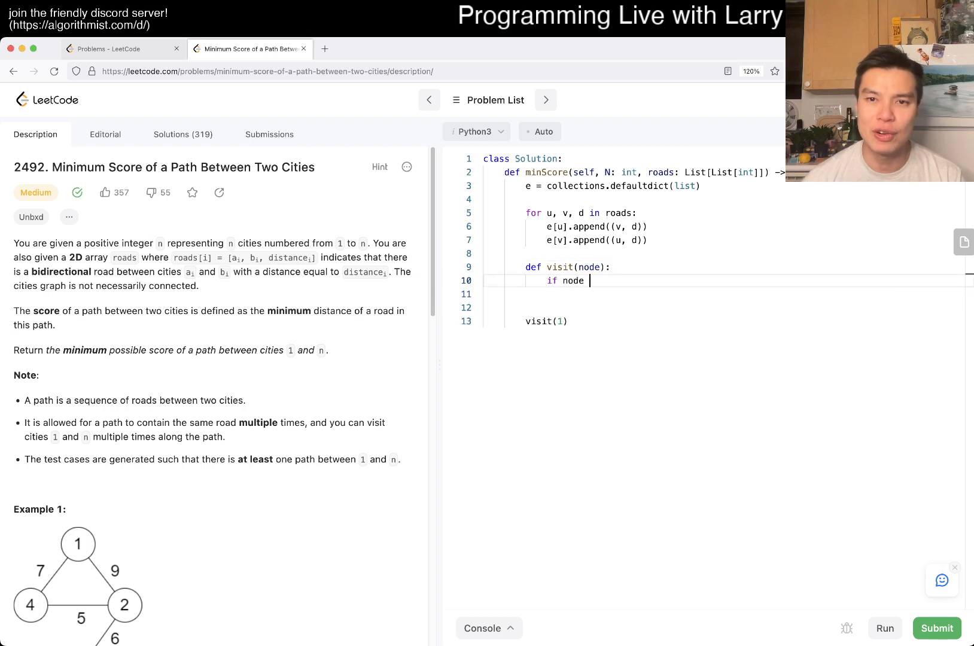
text(== N:)
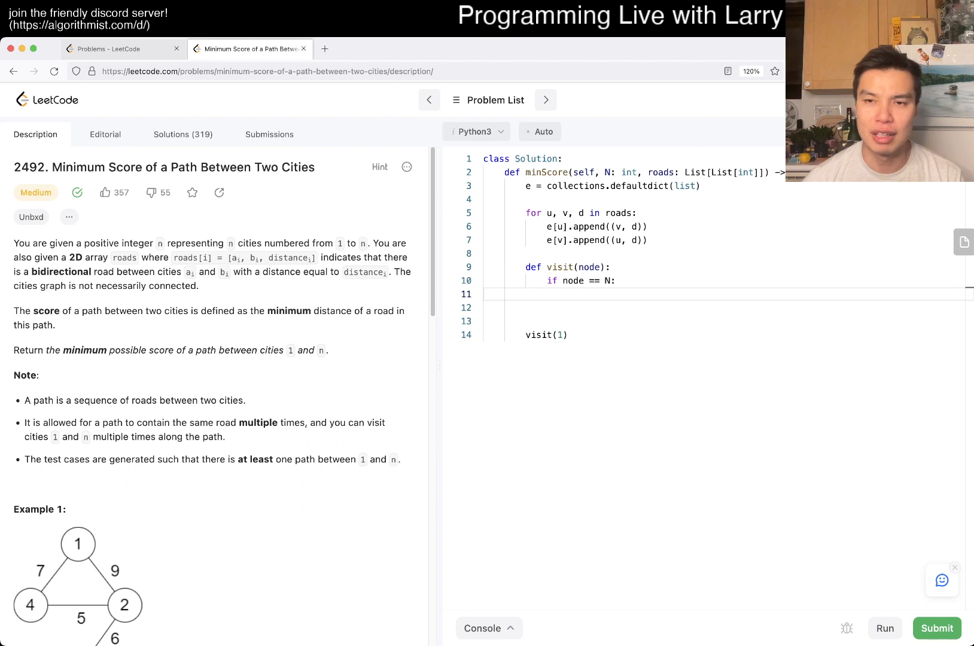
text(return)
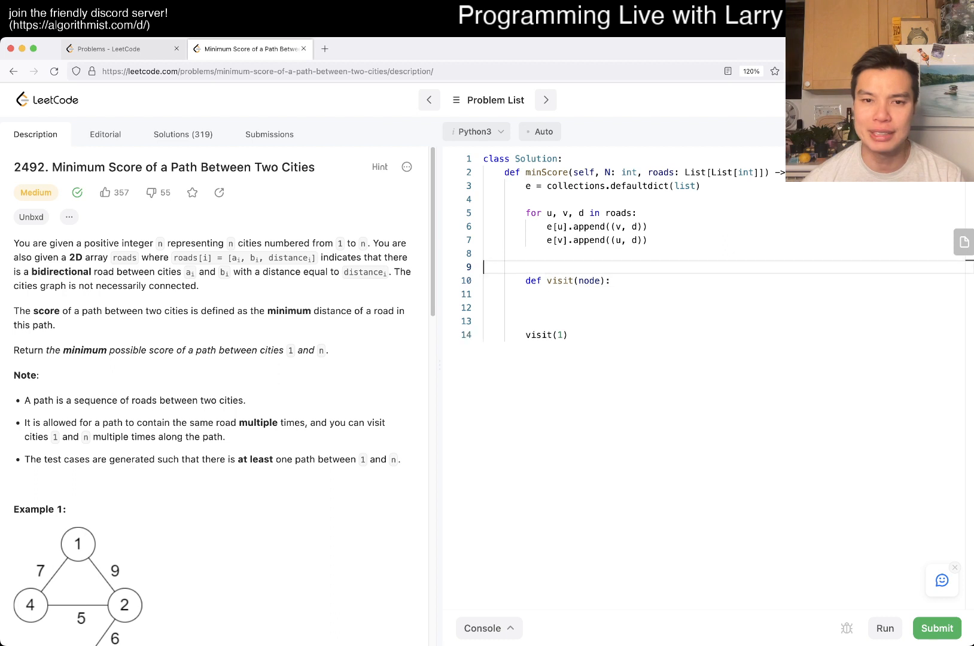
text(done =)
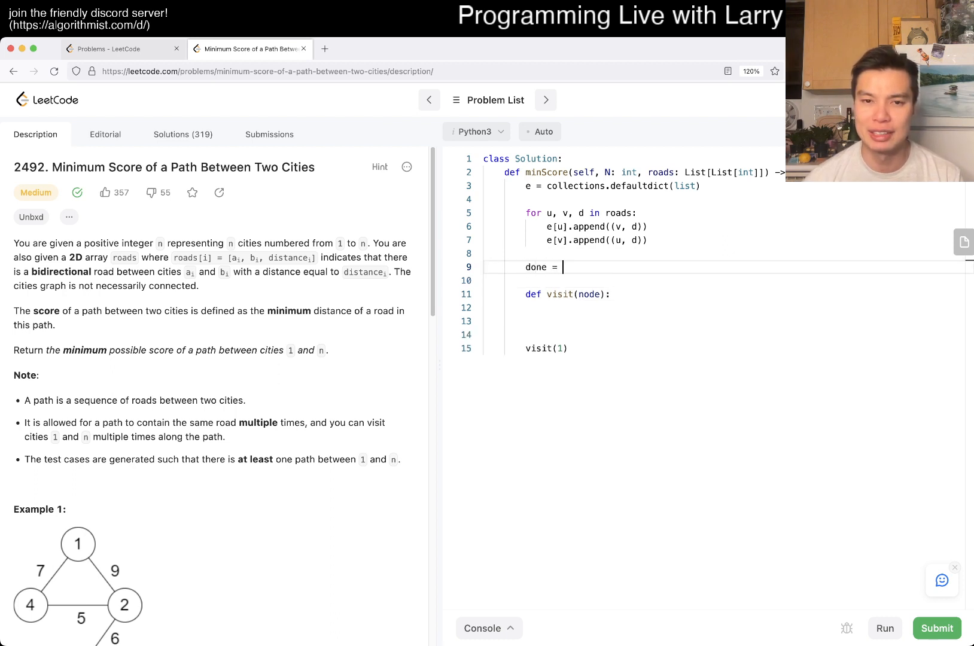
text(visited)
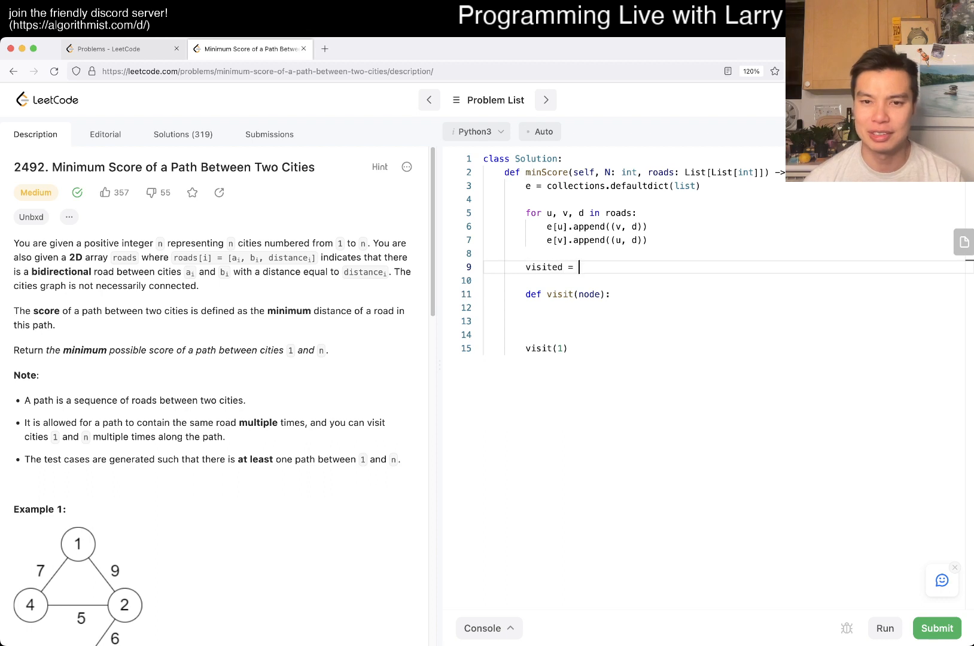
text([False] * N)
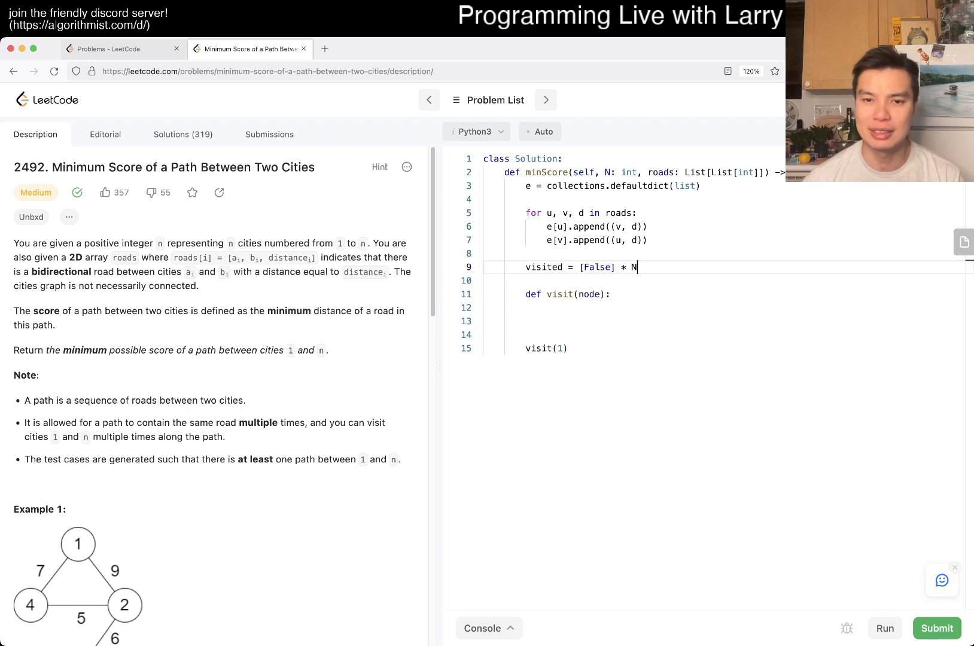
- Give visit a loop over e[node] that recurses into each unvisited neighbour
click(529, 307)
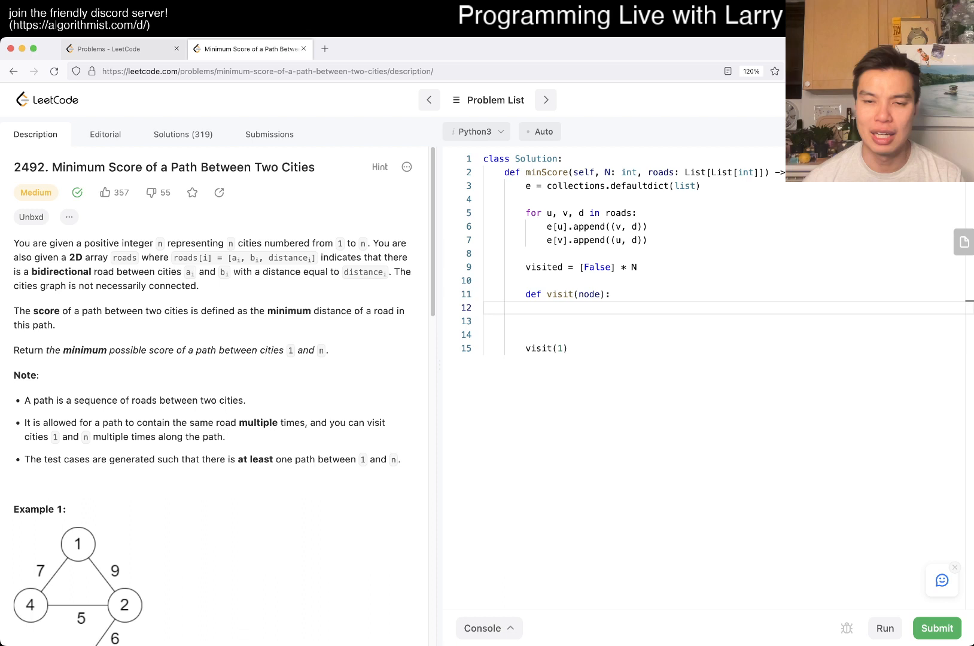
text(for v in e[node]:)
text(if)
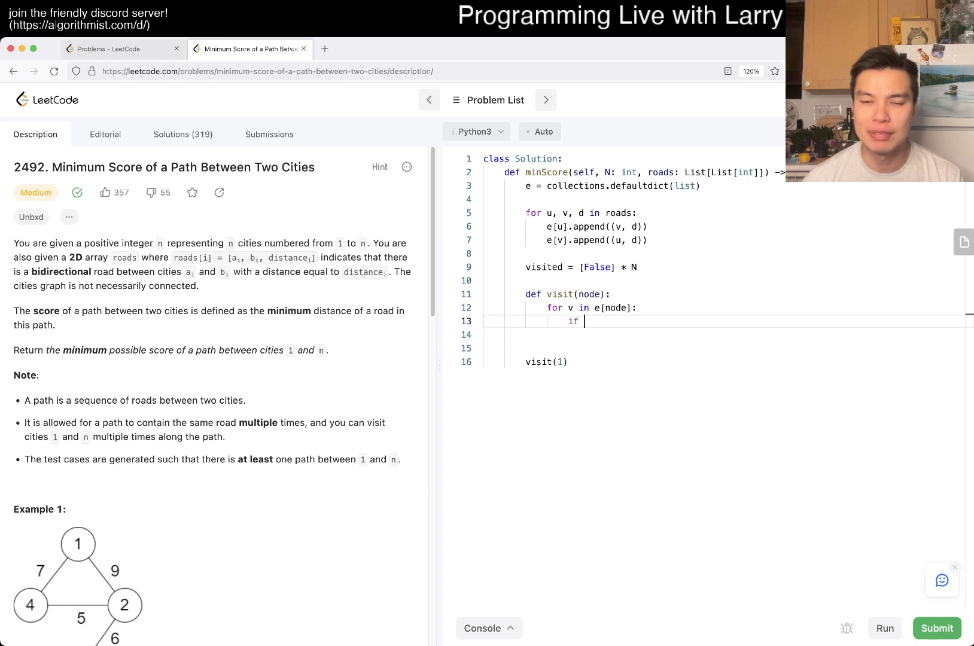
text(v not)
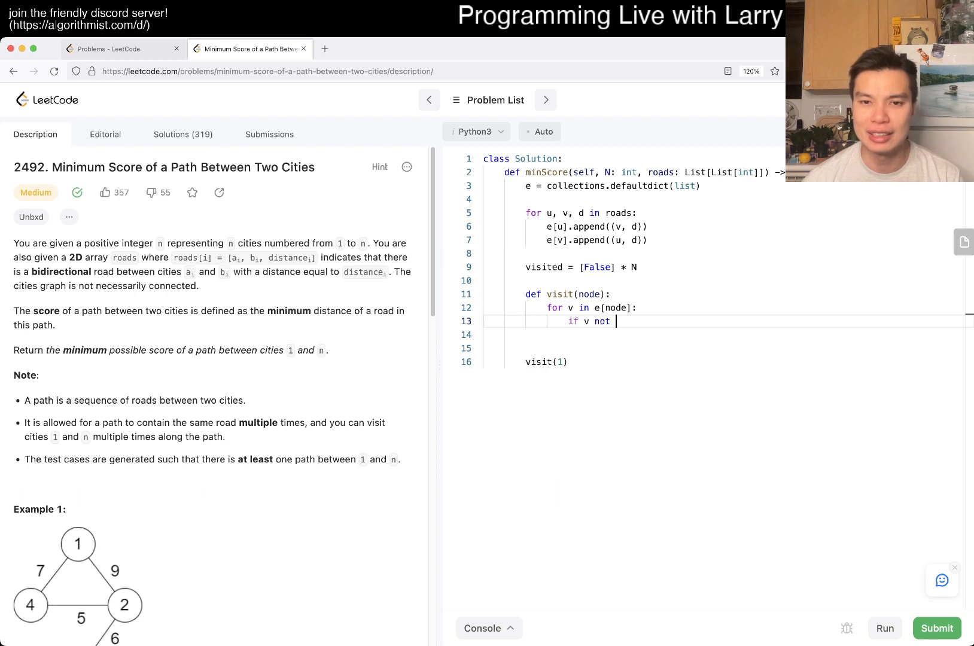
text(visited)
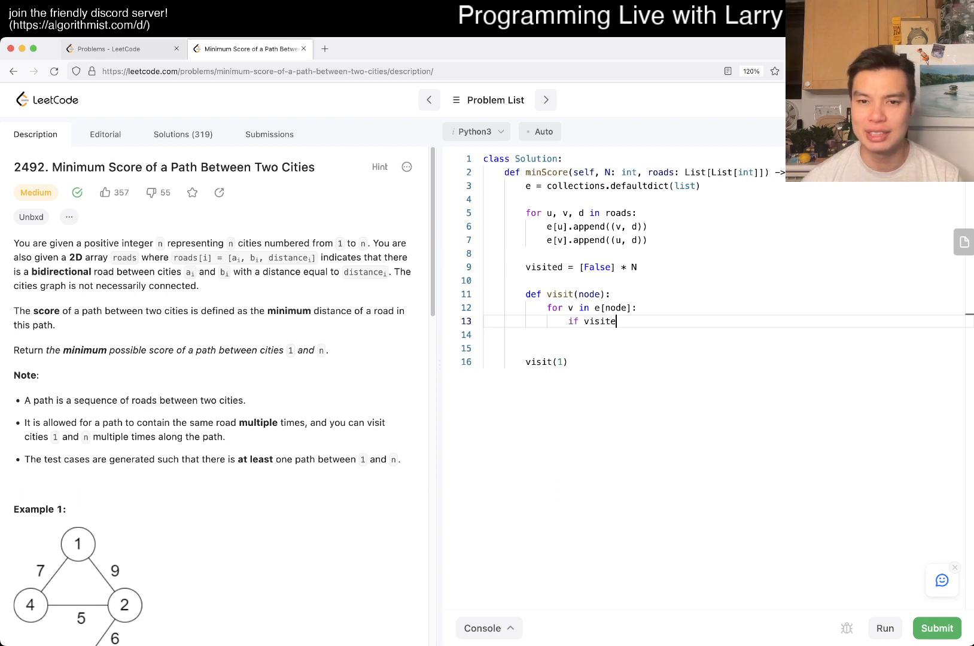
text(d[v])
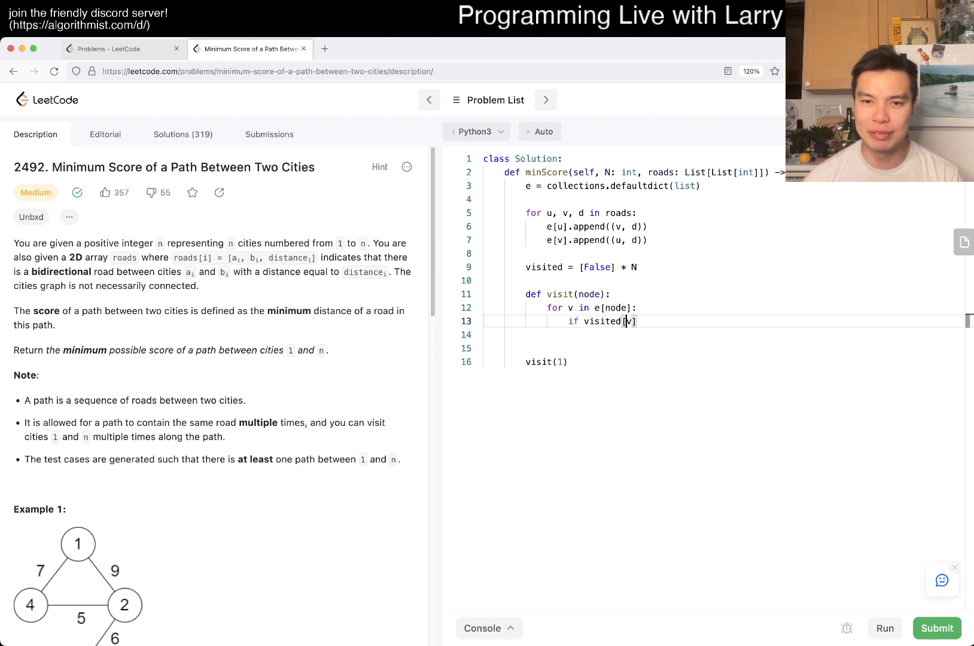
text(not)
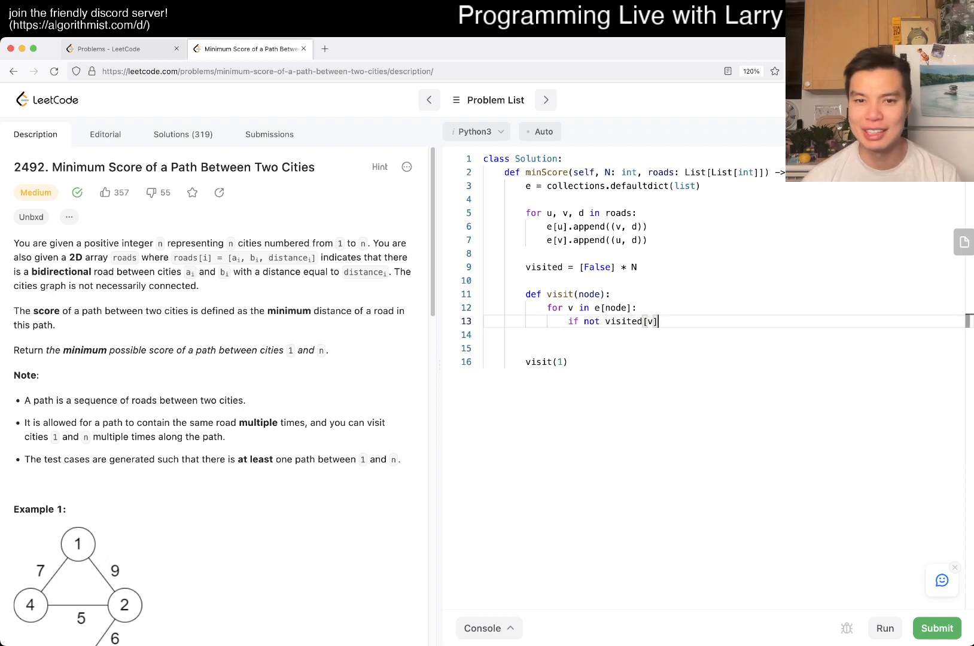
text(visit(v))
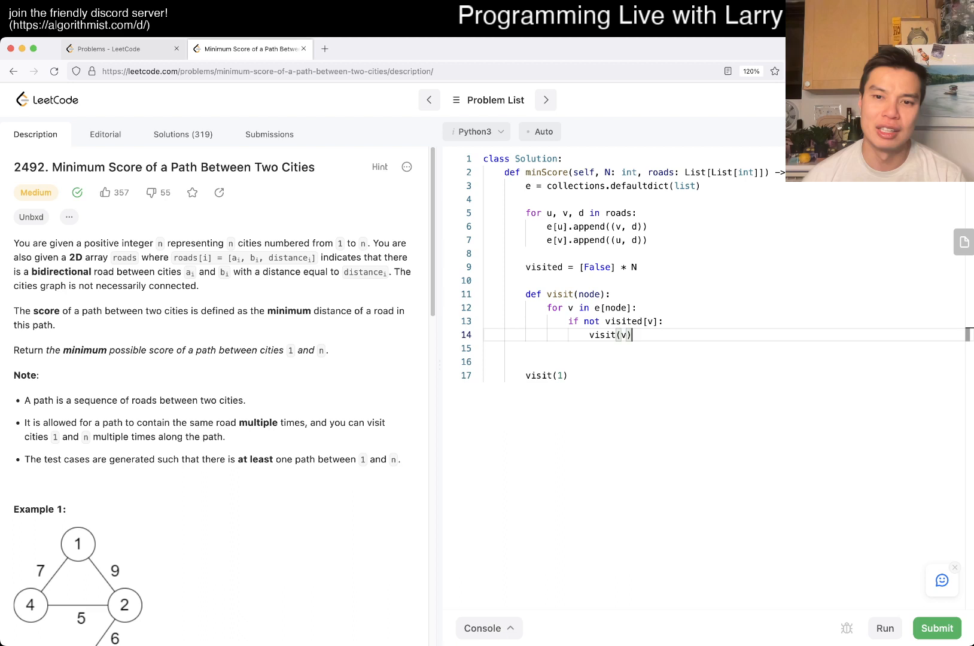
key(Return)
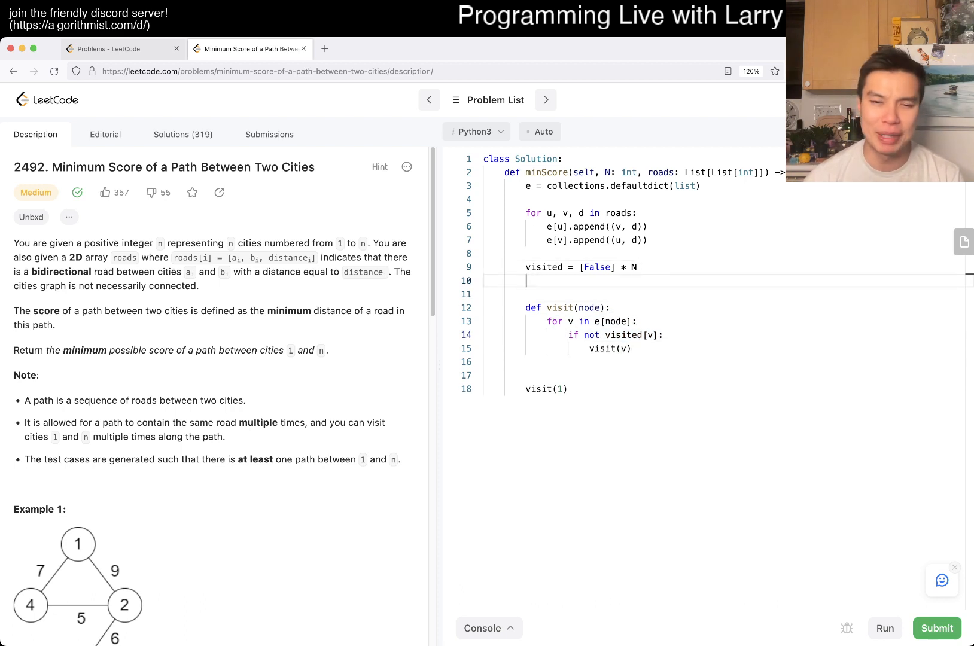
- Track score = min(score, d) from 10 ** 20 via nonlocal, unpack v, d, and run the code
text(score = 10)
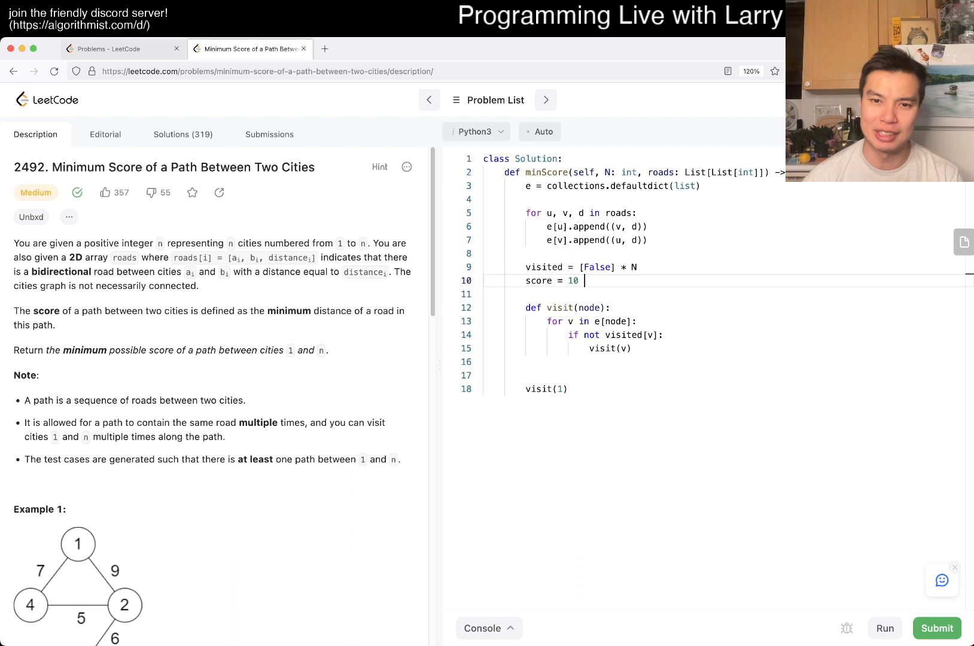
text(** 20)
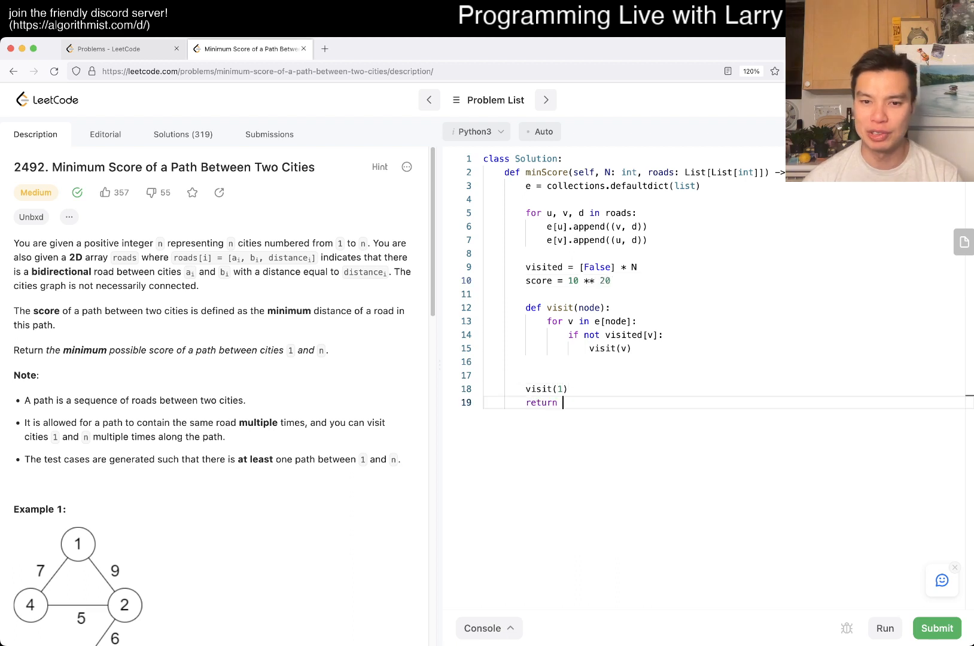
text(score)
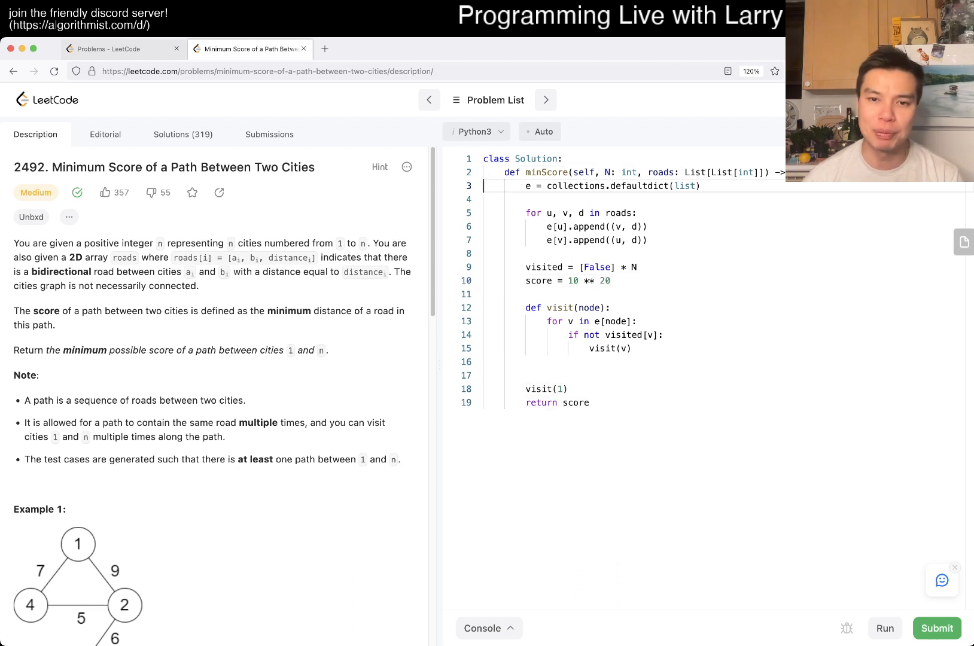
text(nonlocal score)
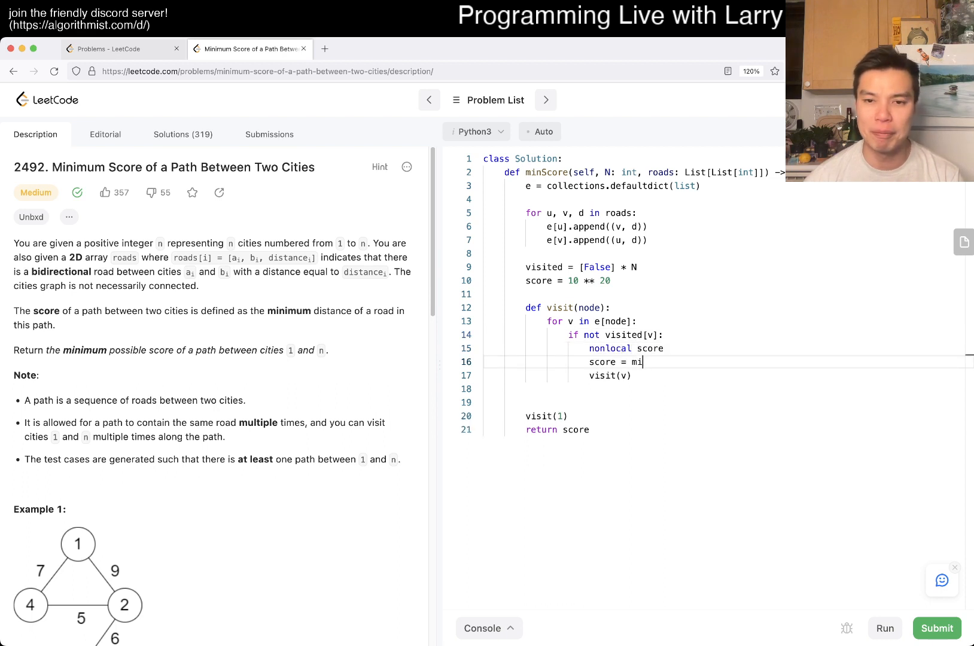
text(n())
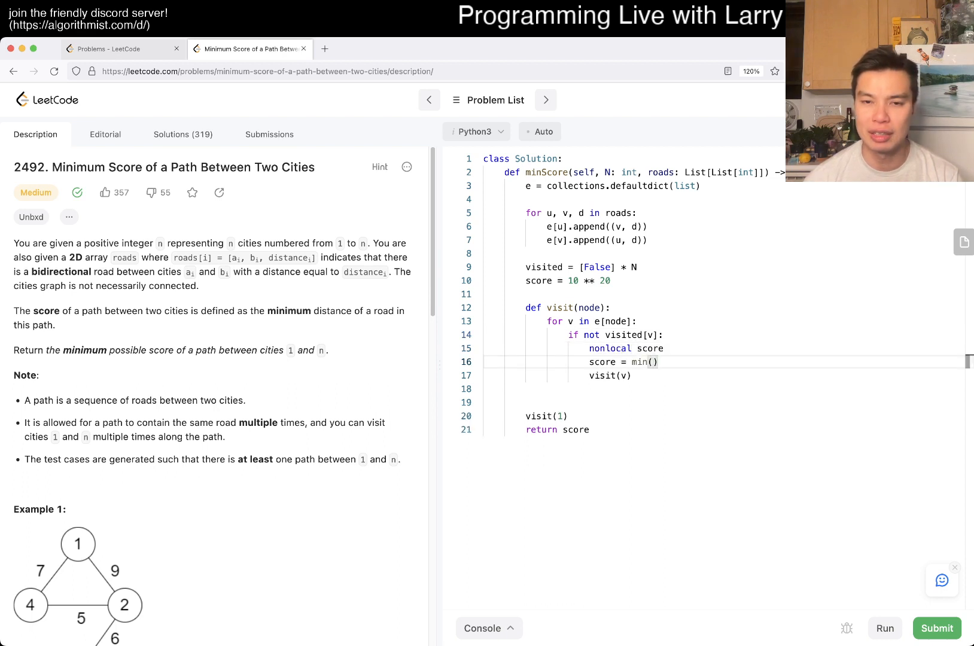
click(573, 322)
text(, d)
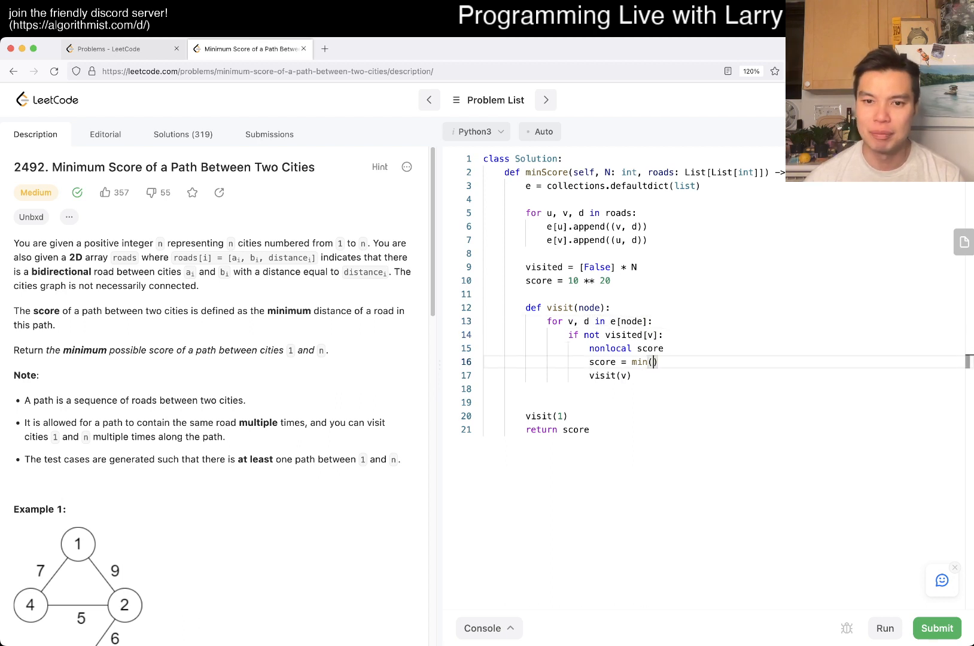
text(score, d)
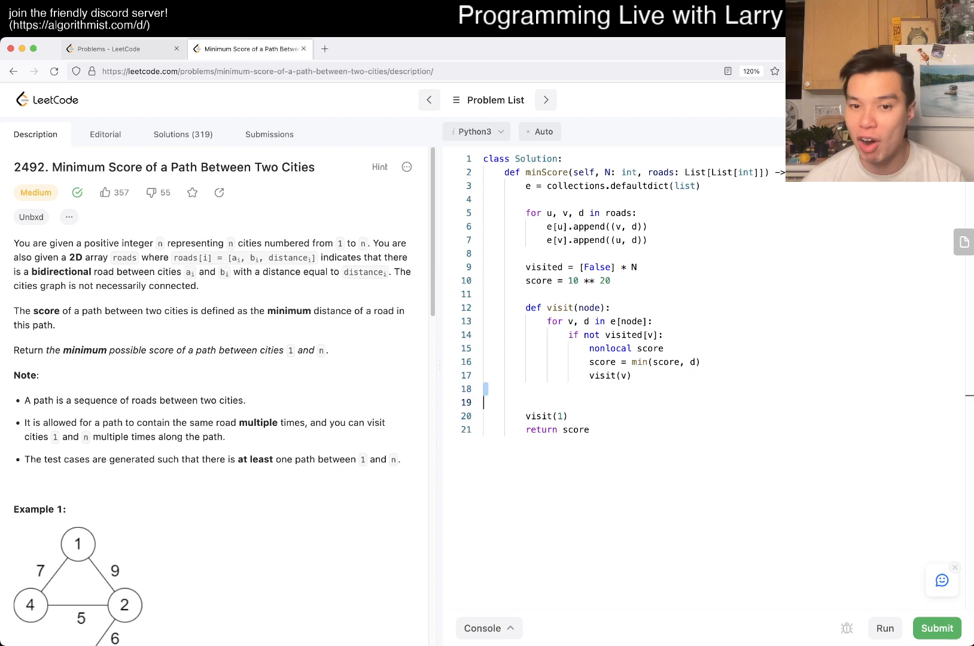
key(Backspace)
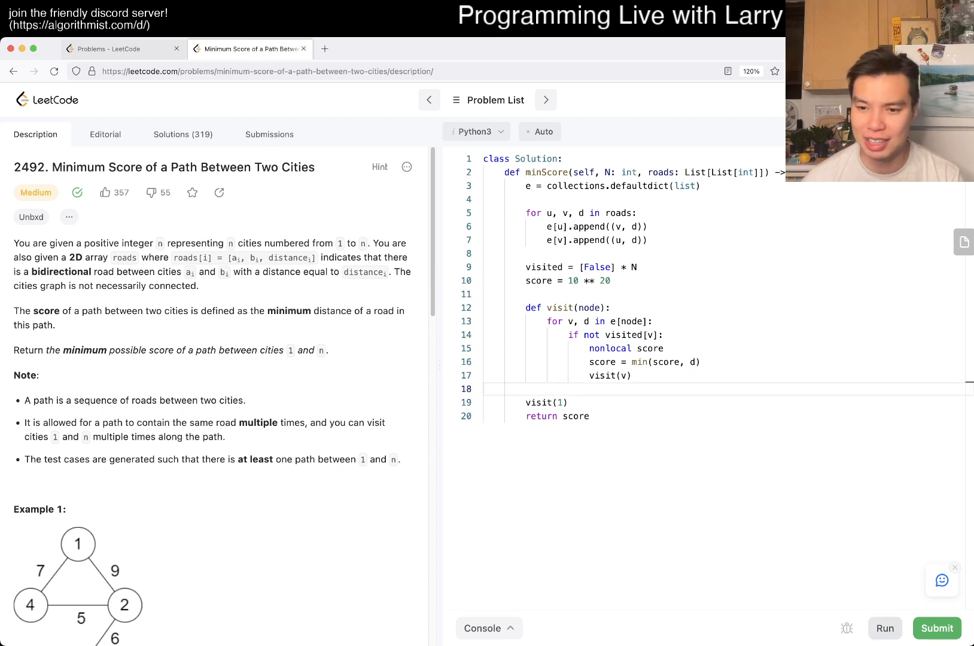
click(936, 628)
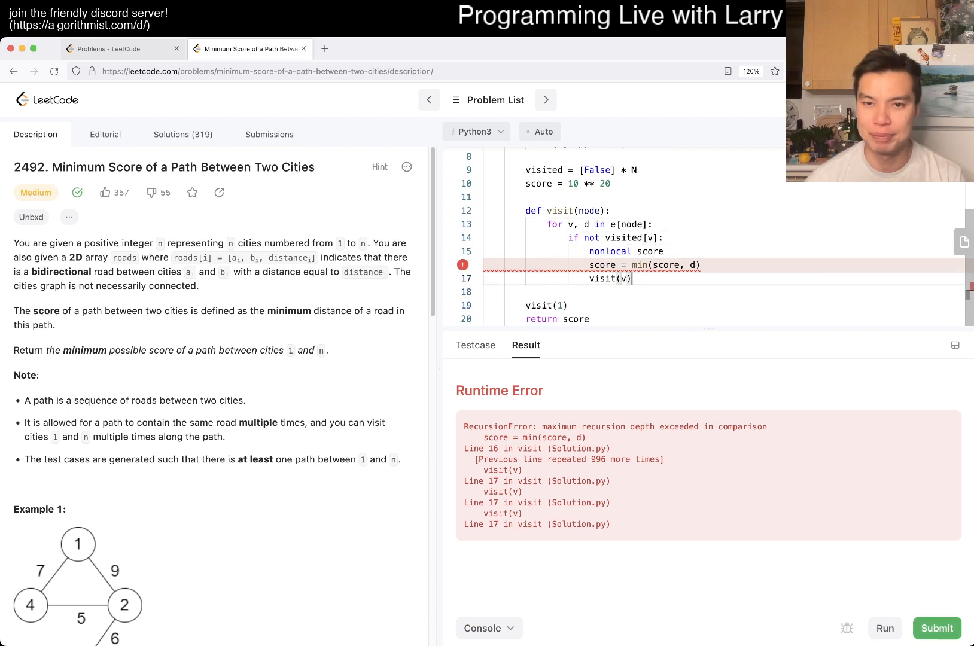
- Insert visited[v - 1] = True before visit(v) and visited[0] = True before visit(1), then submit
key(enter)
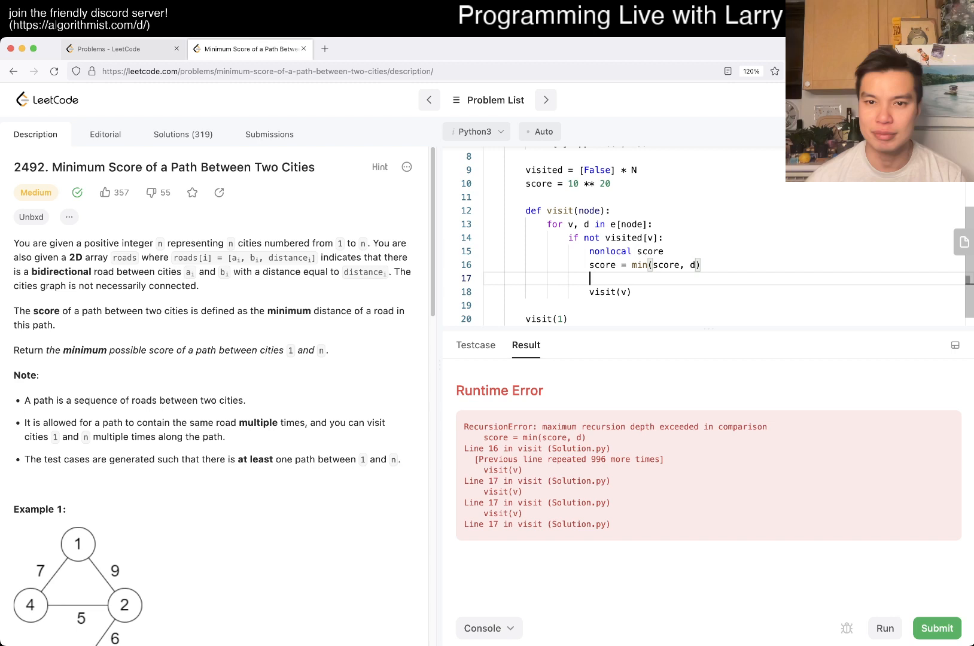
text(visited[])
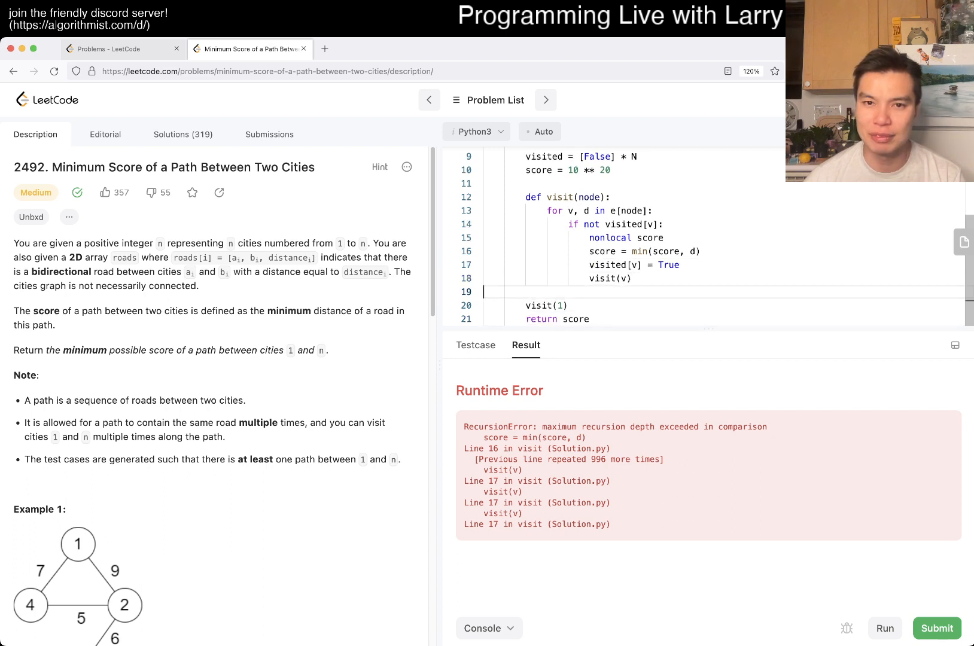
text(visited[1])
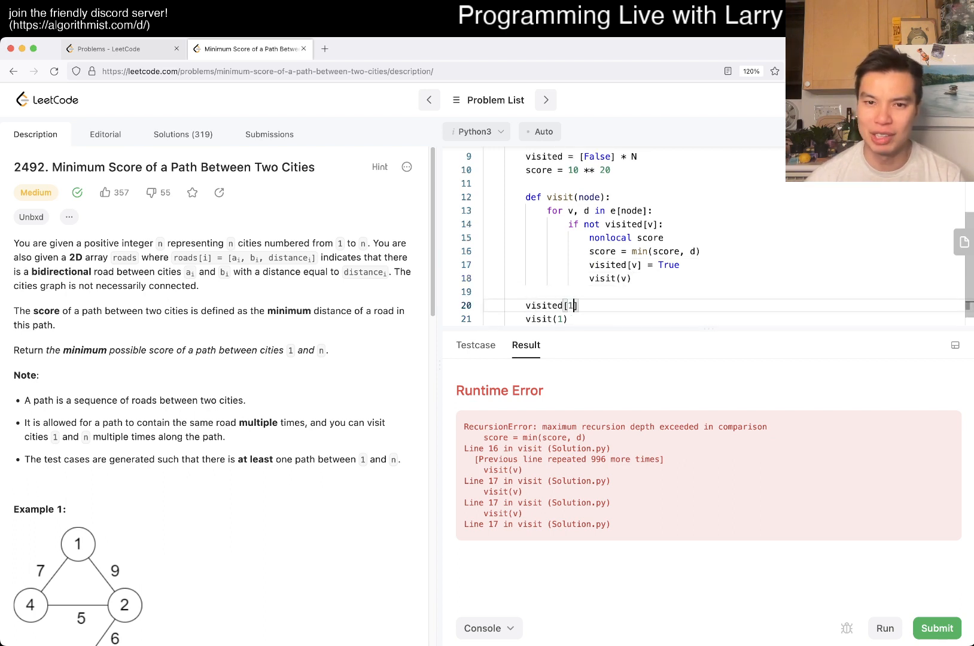
text(= True)
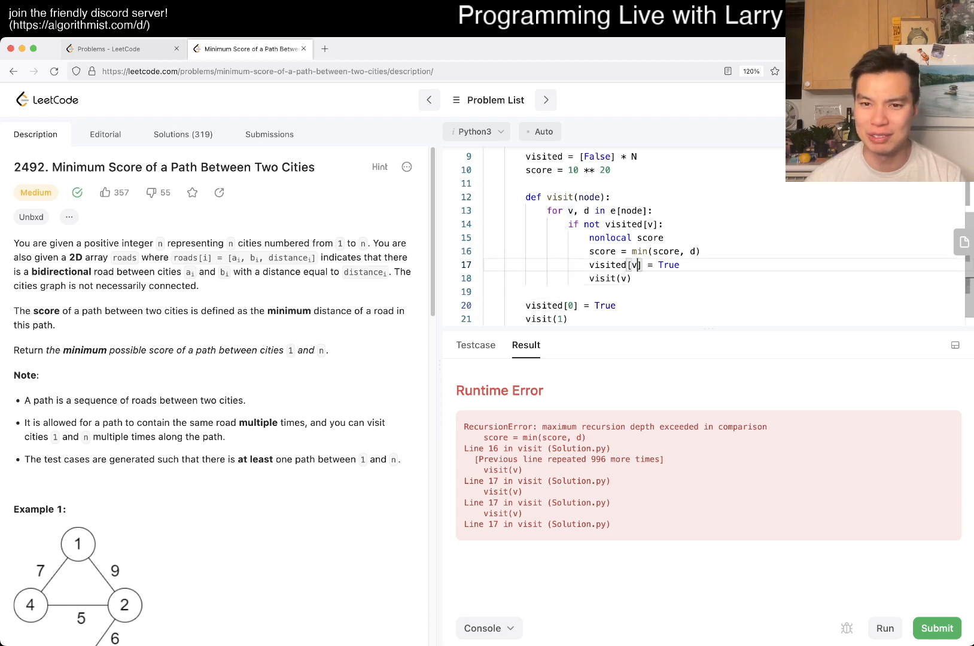
click(938, 629)
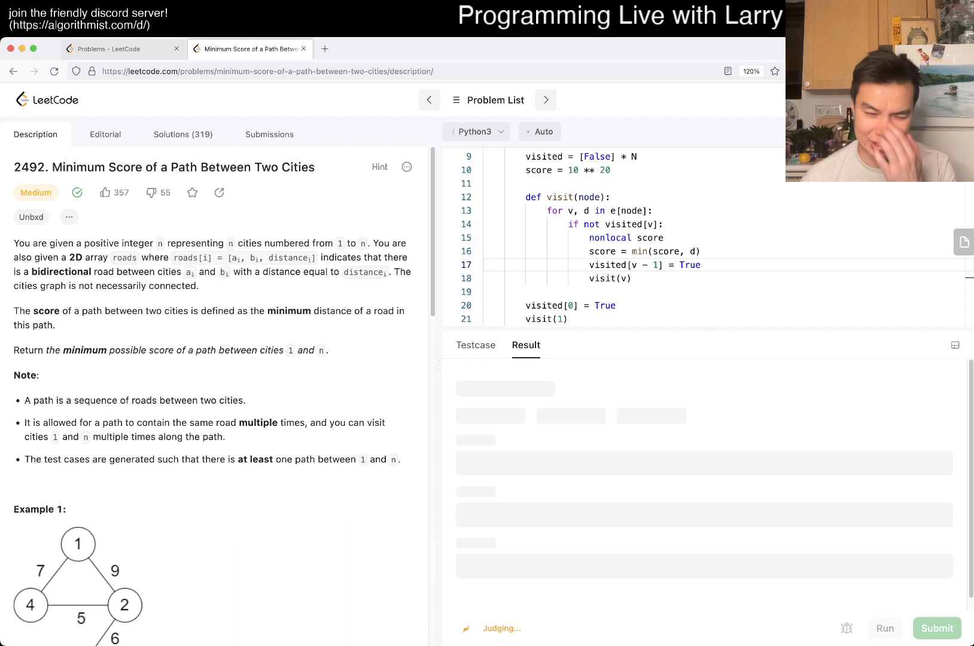
click(884, 629)
text( - 1)
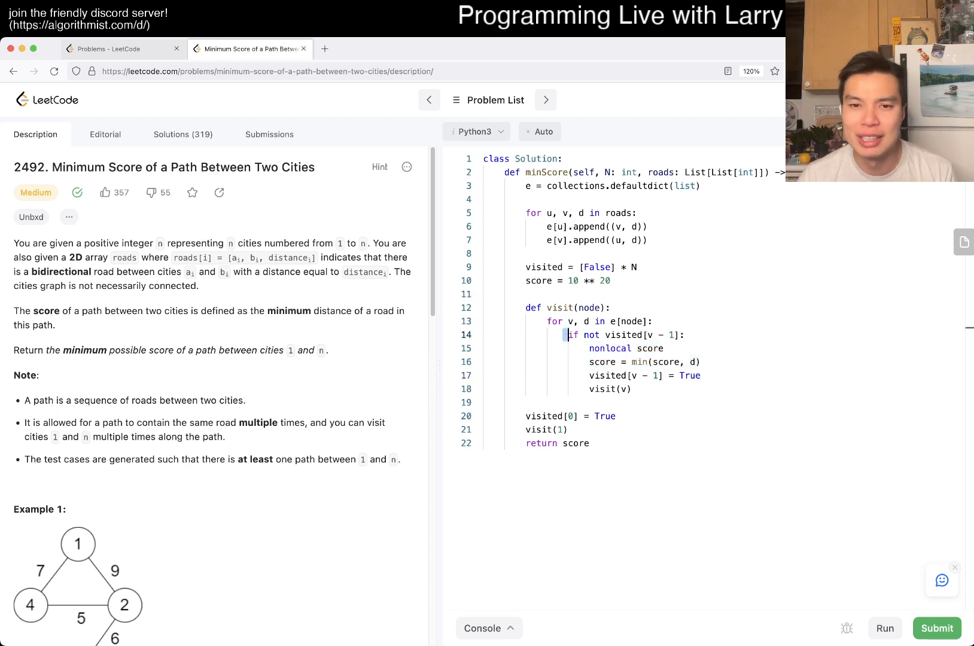
- Move nonlocal score and score = min(score, d) below visit(v), outside the if, and resubmit
double_click(621, 335)
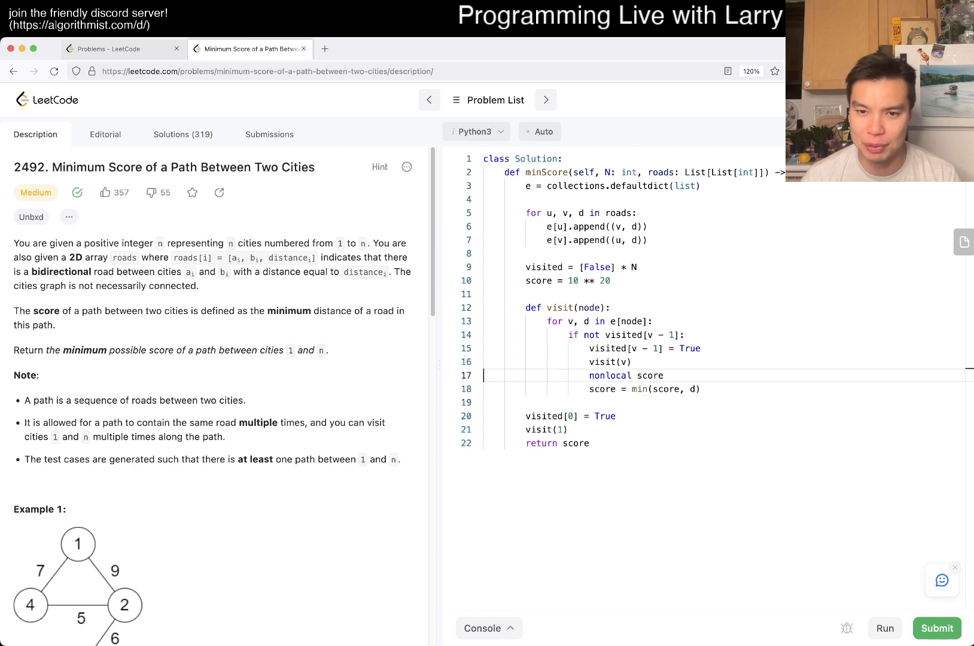
click(883, 628)
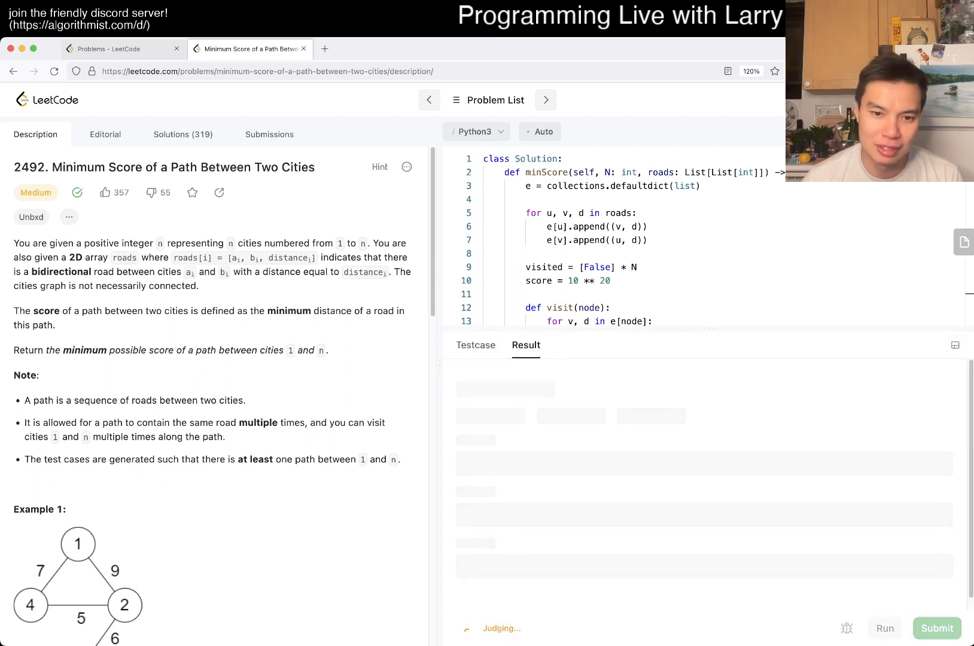
click(936, 629)
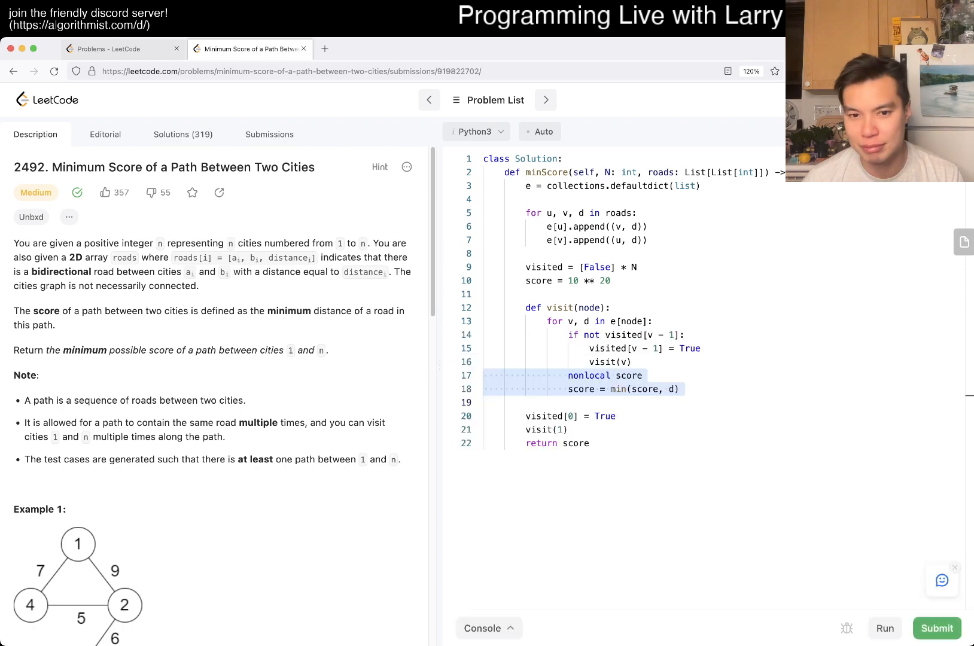
click(936, 628)
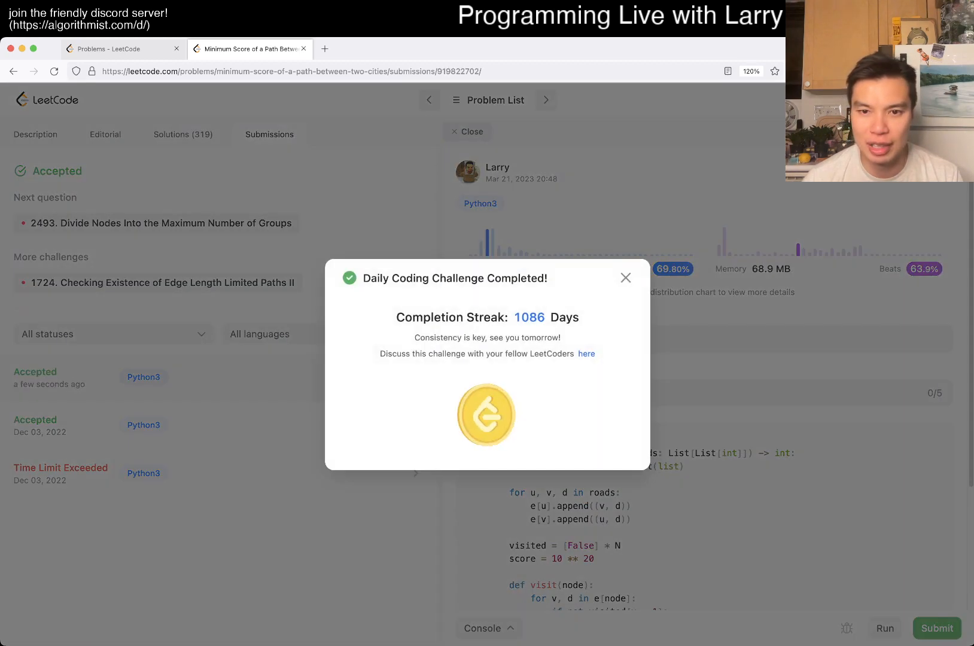
- Close the Daily Coding Challenge popup and clear the highlight on the adjacency-list loop
click(626, 277)
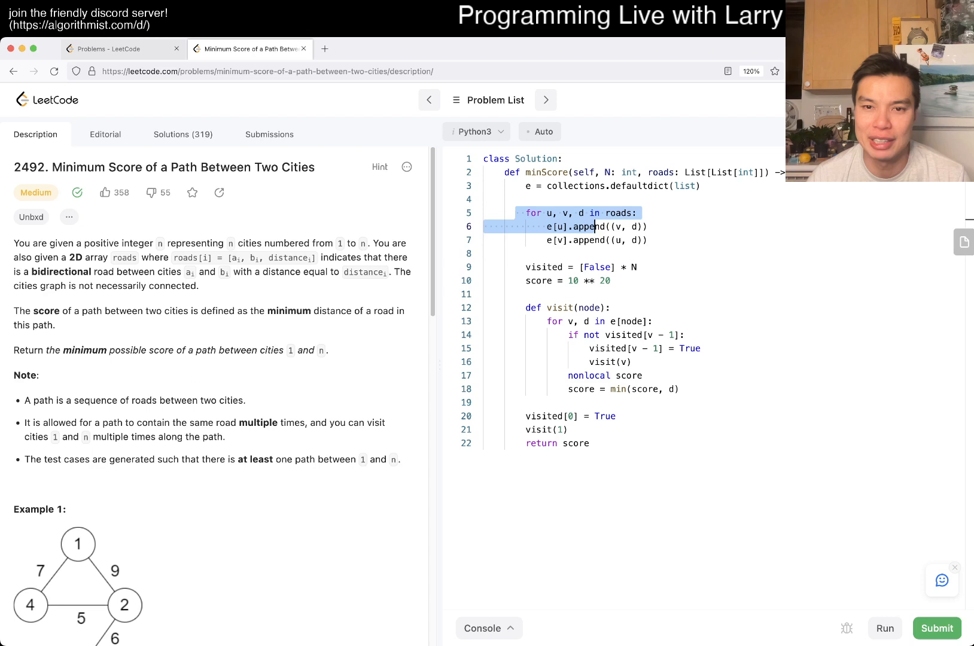
click(559, 254)
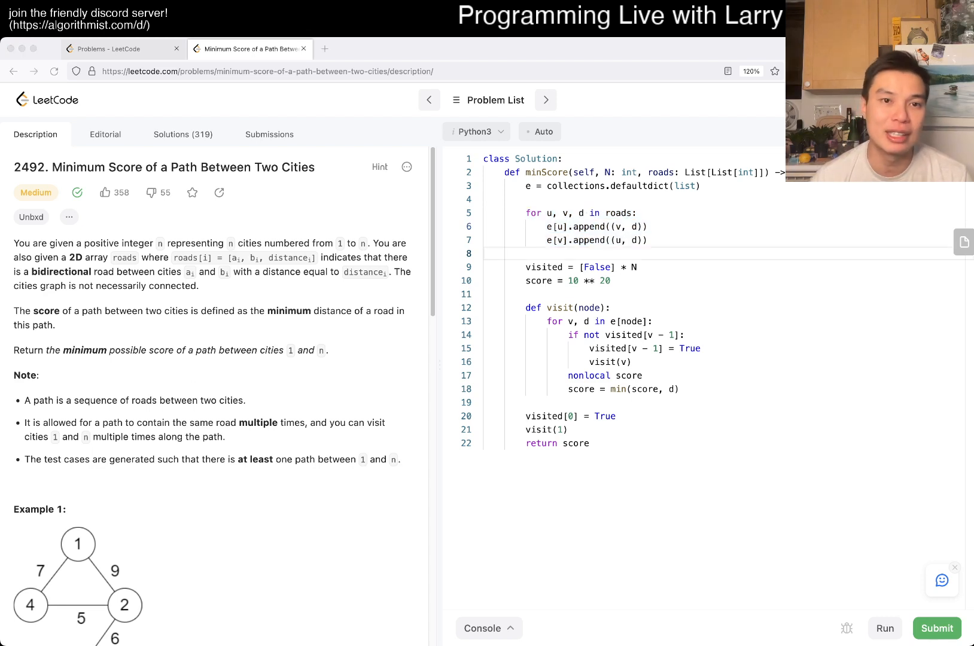